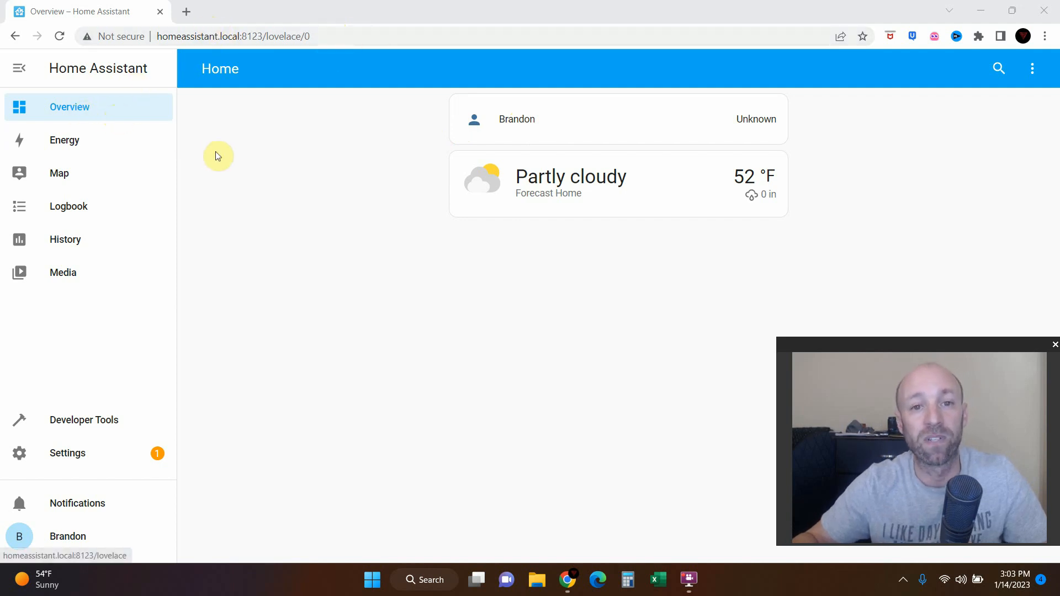
mouse_move(223, 156)
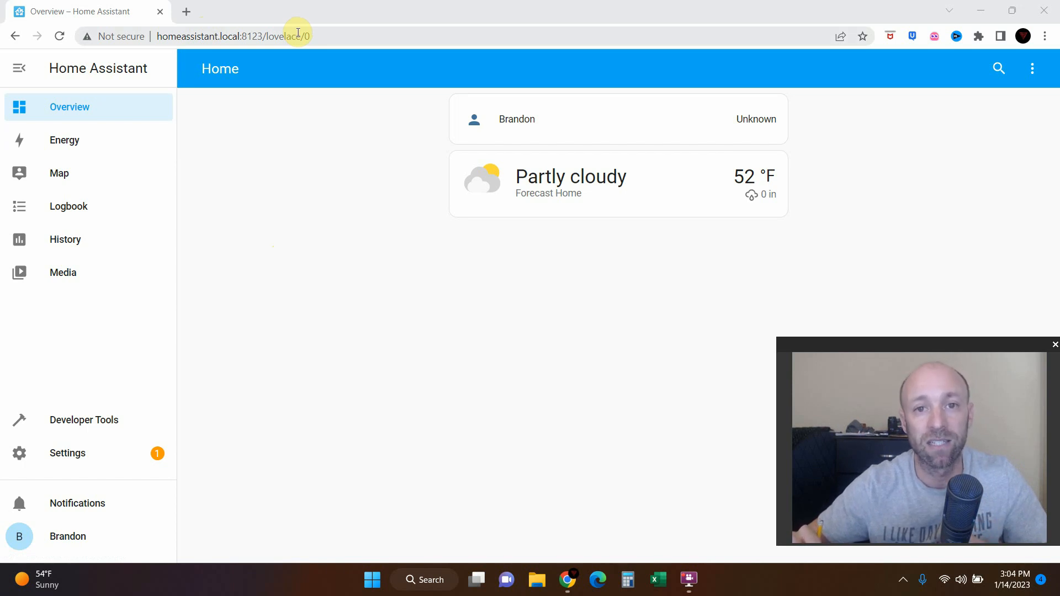
mouse_move(336, 223)
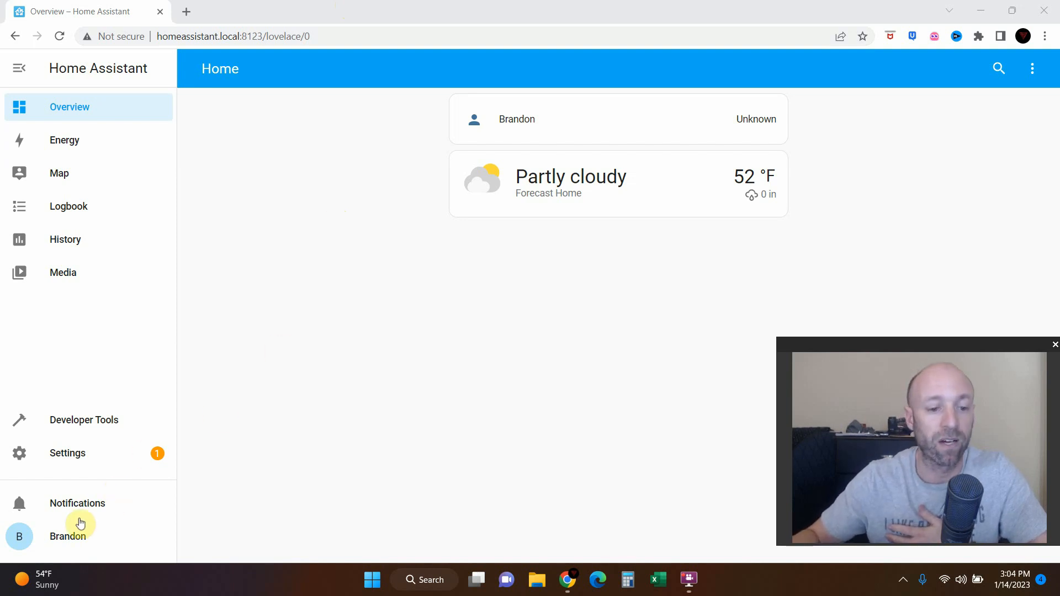
- Reach the user profile page from the sidebar after a brief stop at Settings
left_click(68, 536)
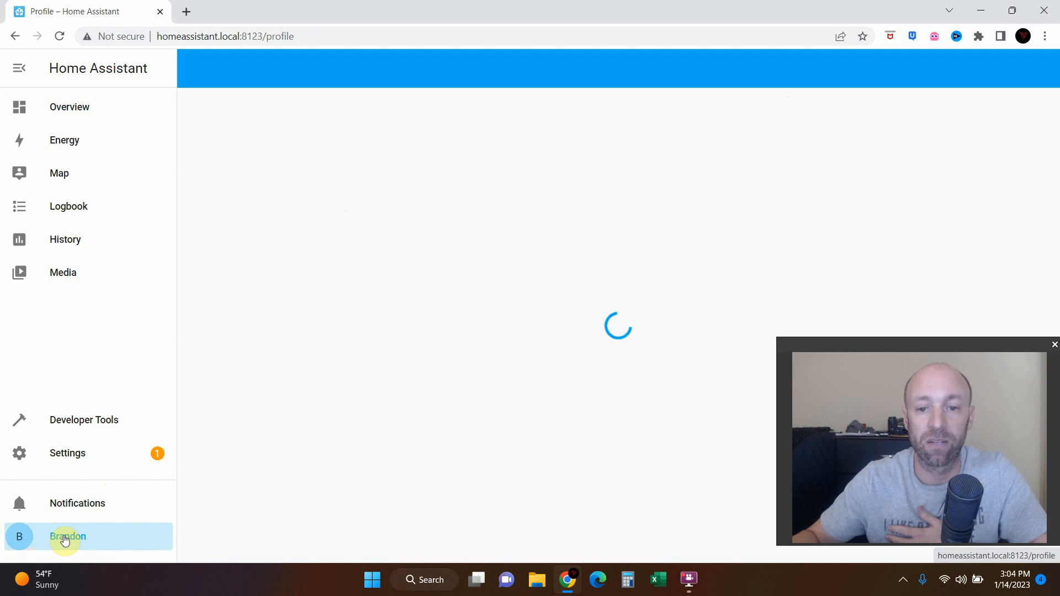
left_click(66, 536)
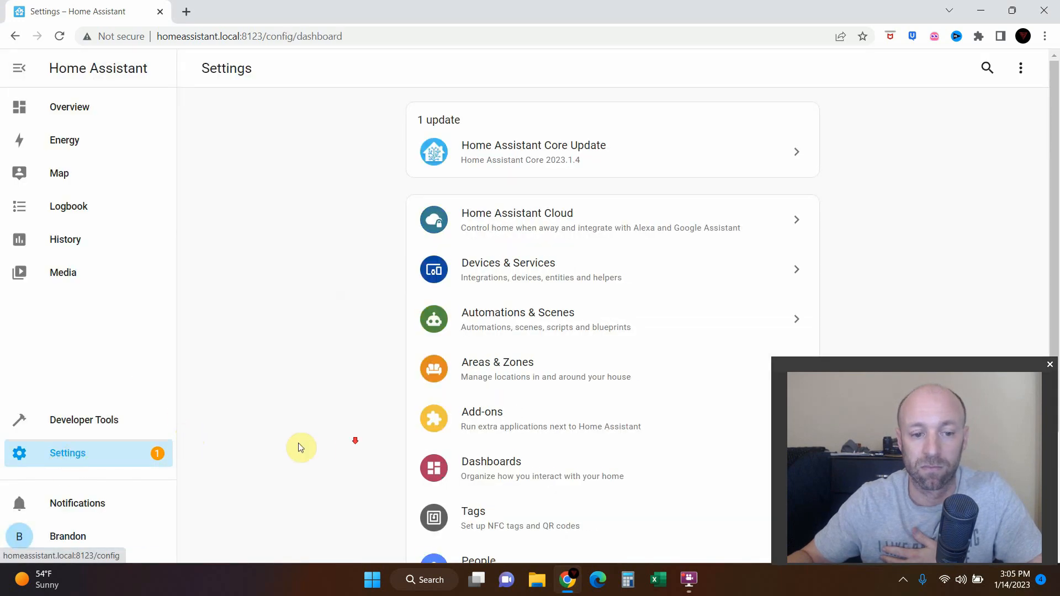
left_click(67, 536)
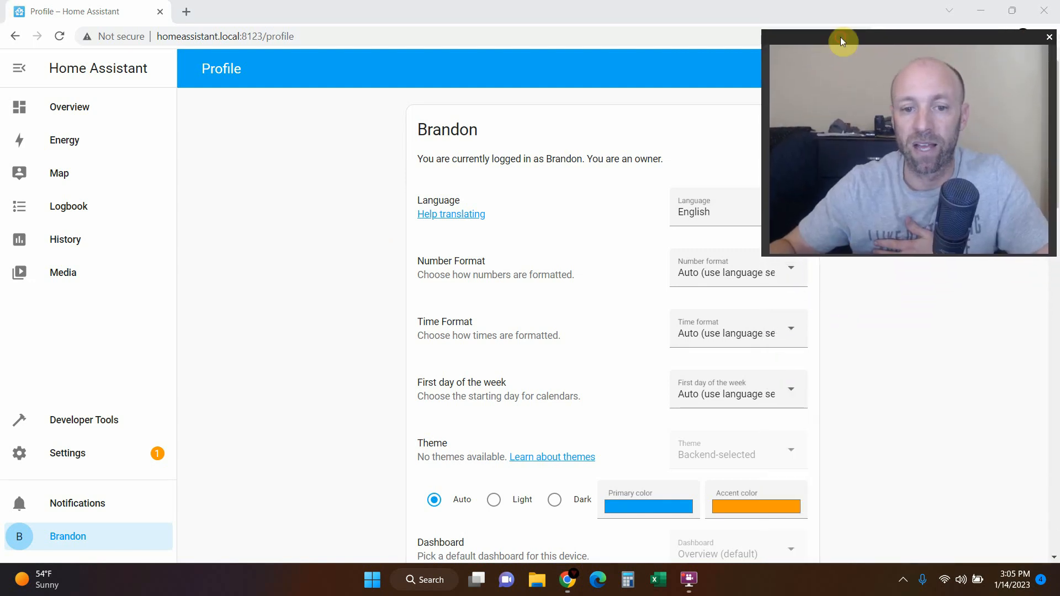
- Switch on Advanced Mode further down the profile page
scroll("down", 3)
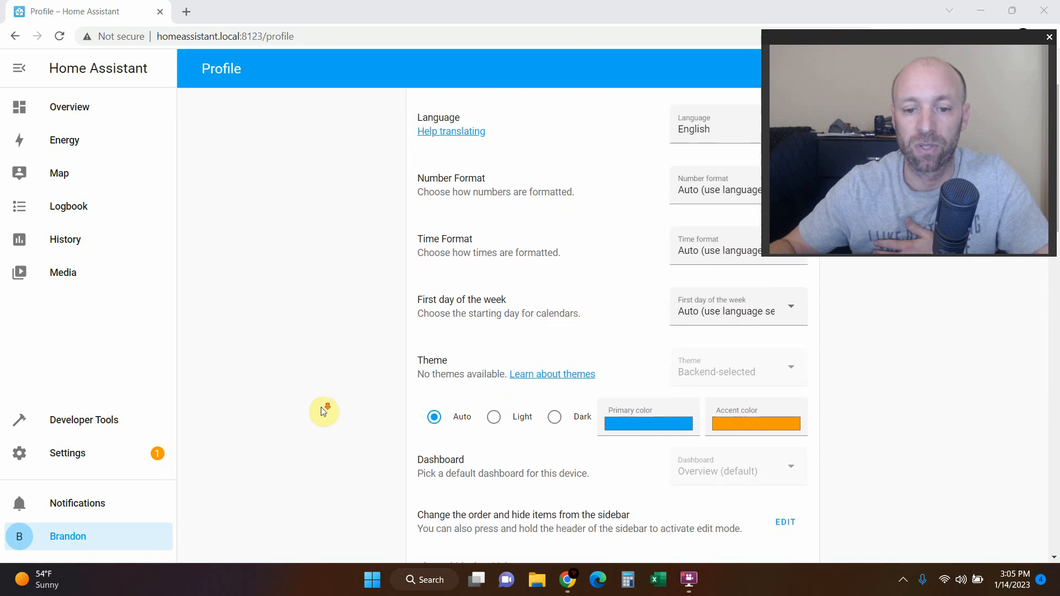
scroll("down", 3)
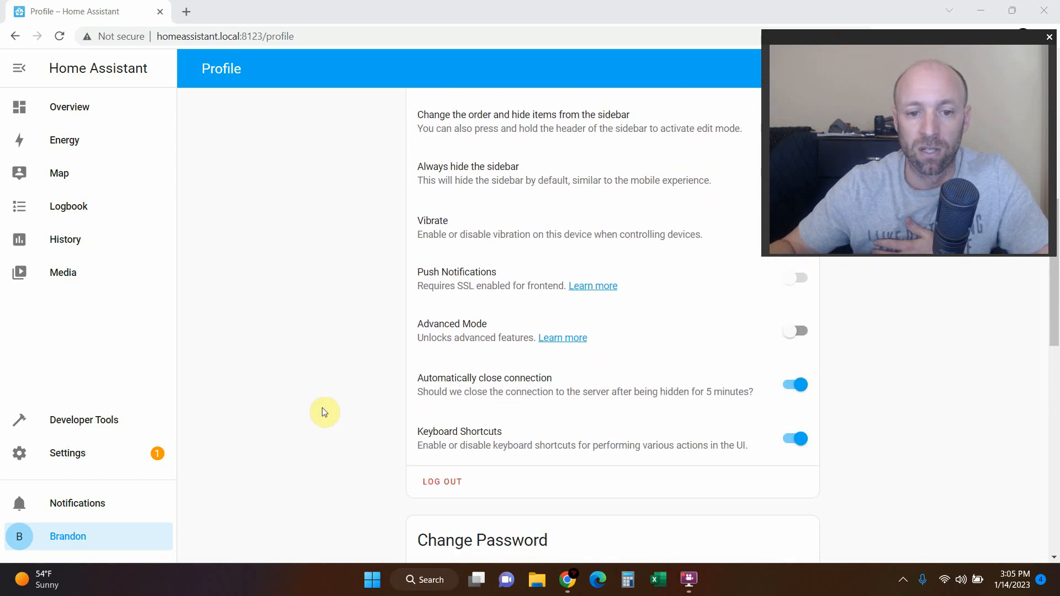
mouse_move(455, 352)
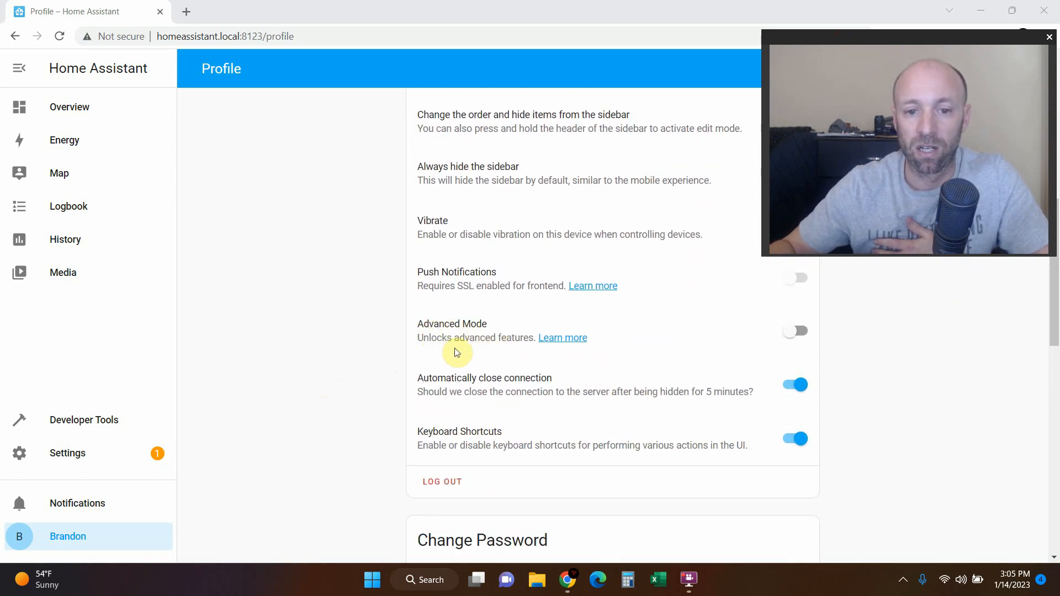
left_click(795, 330)
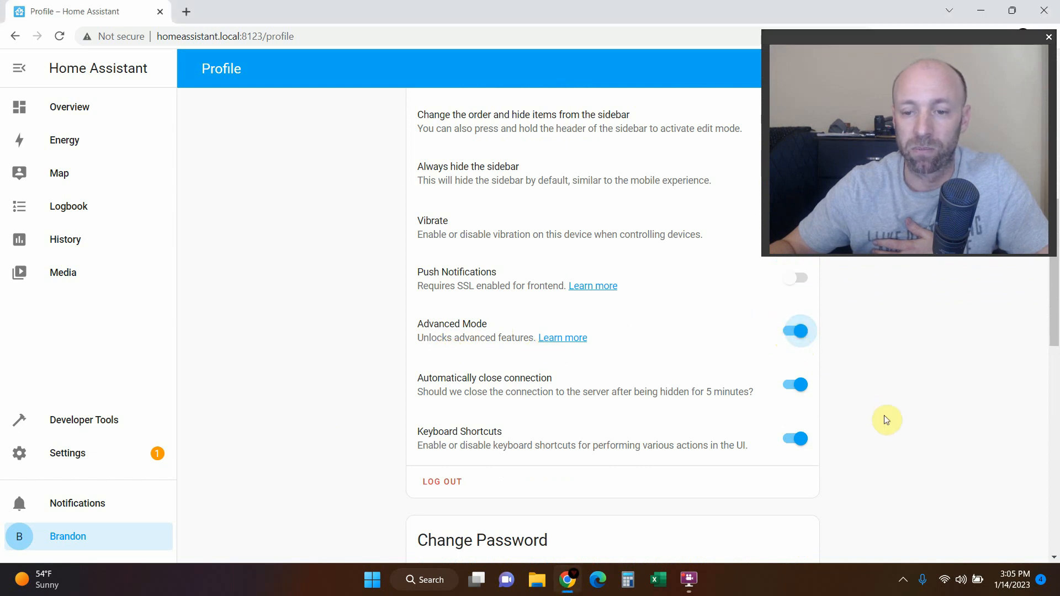
left_click(796, 330)
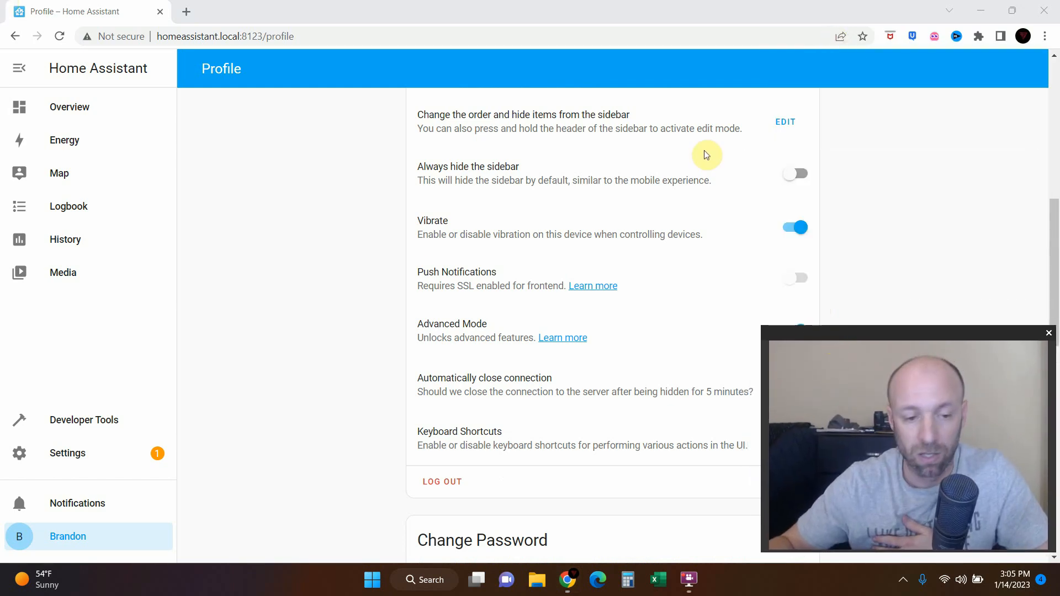
- Search the Add-on Store for 'terminal' to find the Terminal & SSH add-on
left_click(68, 453)
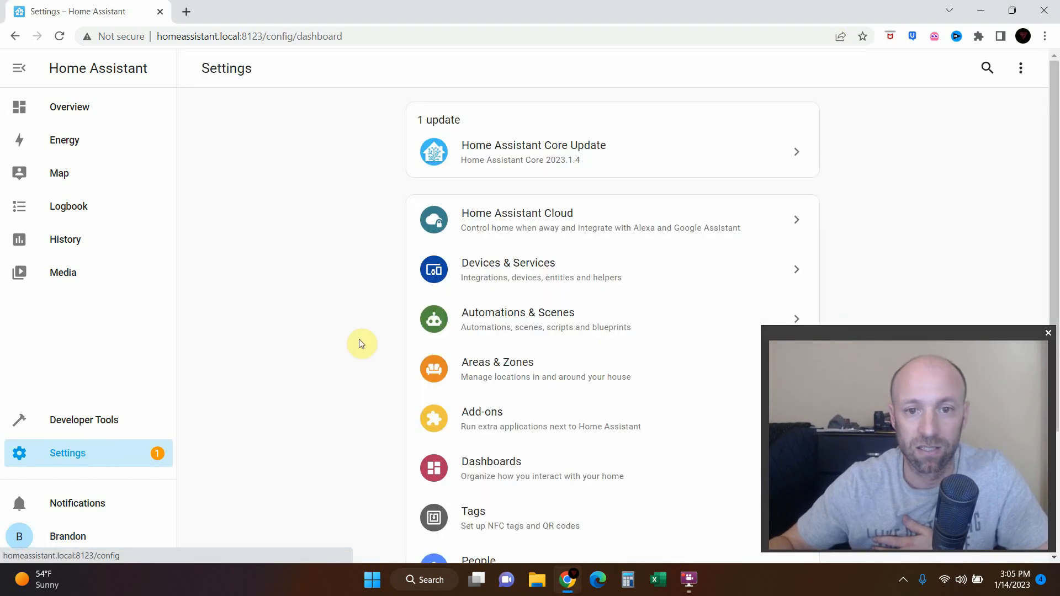
mouse_move(365, 358)
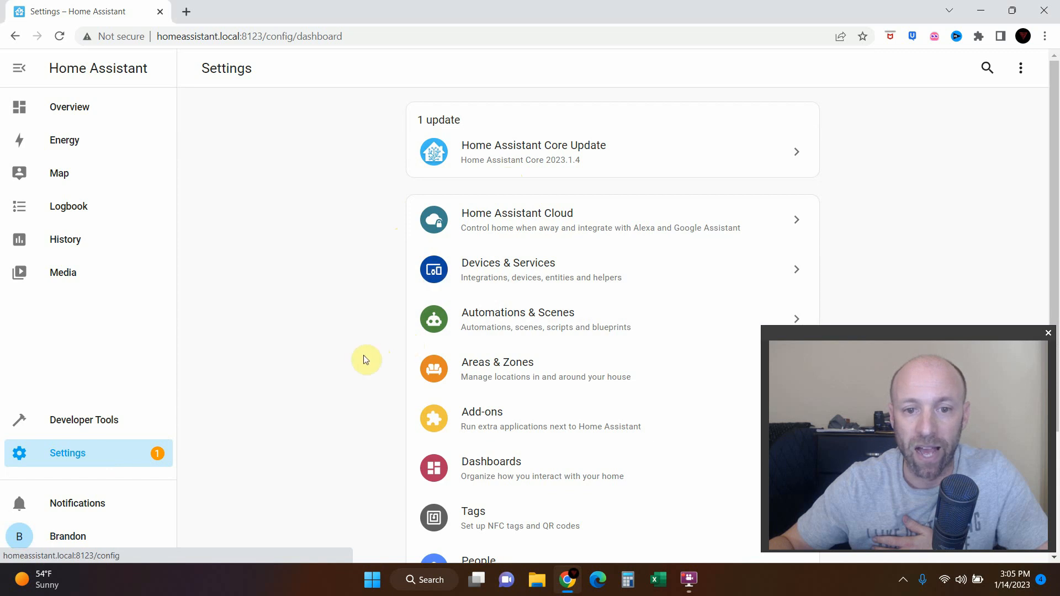
scroll("down", 3)
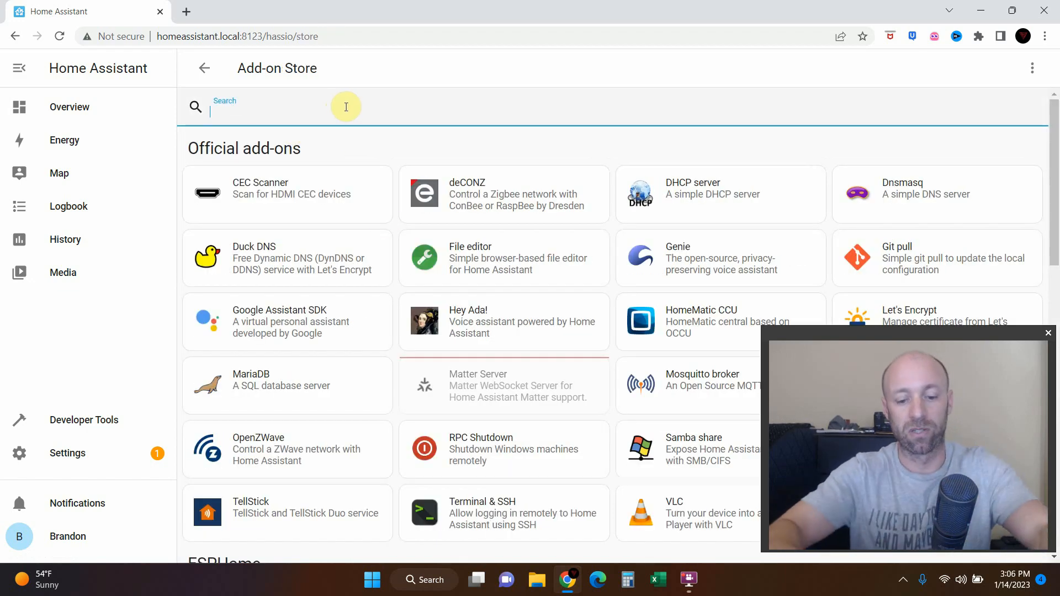
type("terminal")
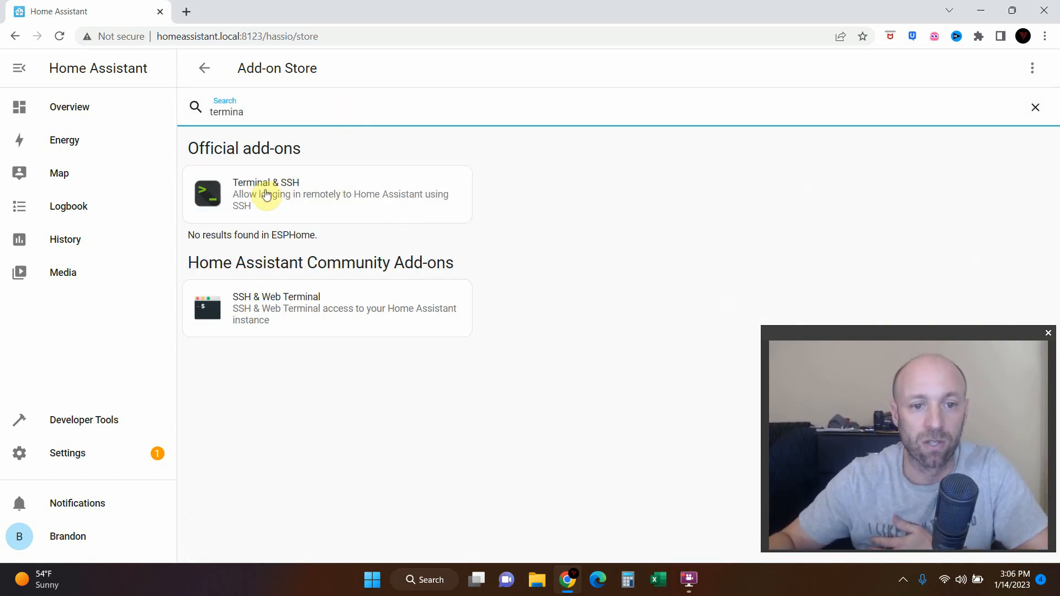
mouse_move(284, 142)
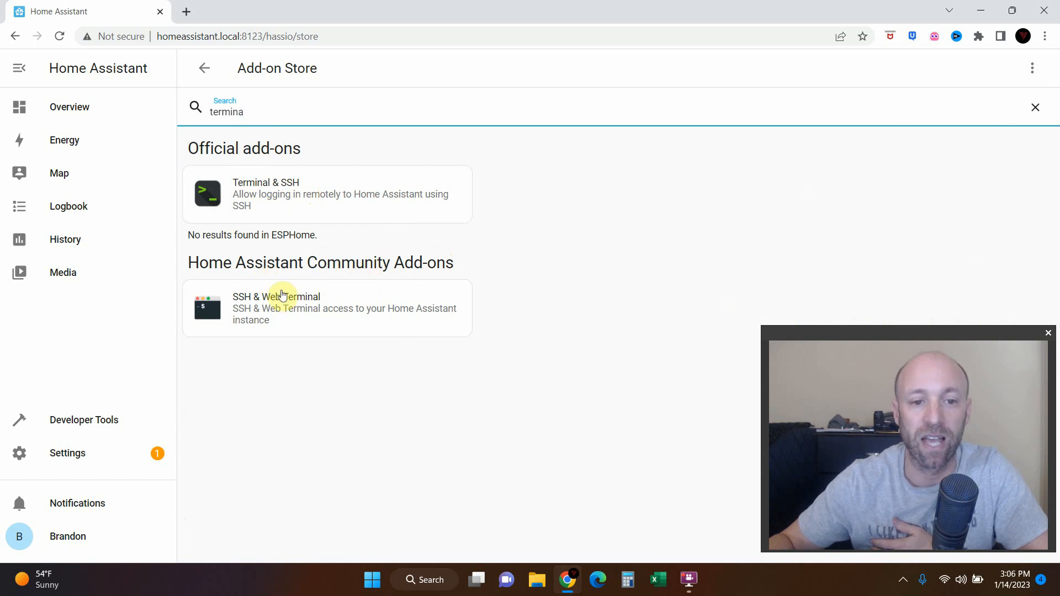
mouse_move(258, 194)
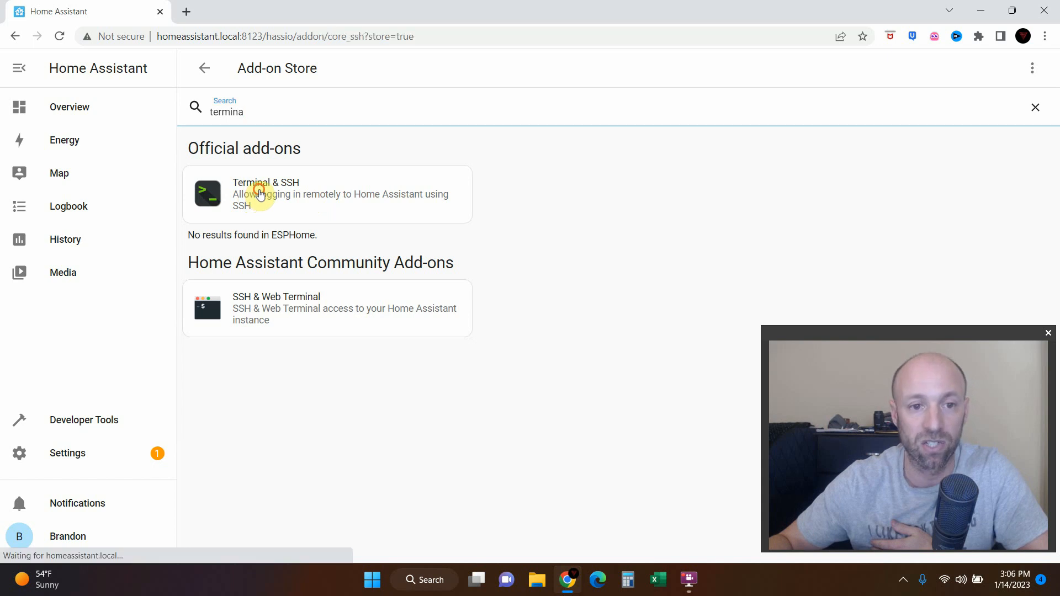
- Enable Watchdog on the Terminal & SSH add-on and start it
left_click(270, 194)
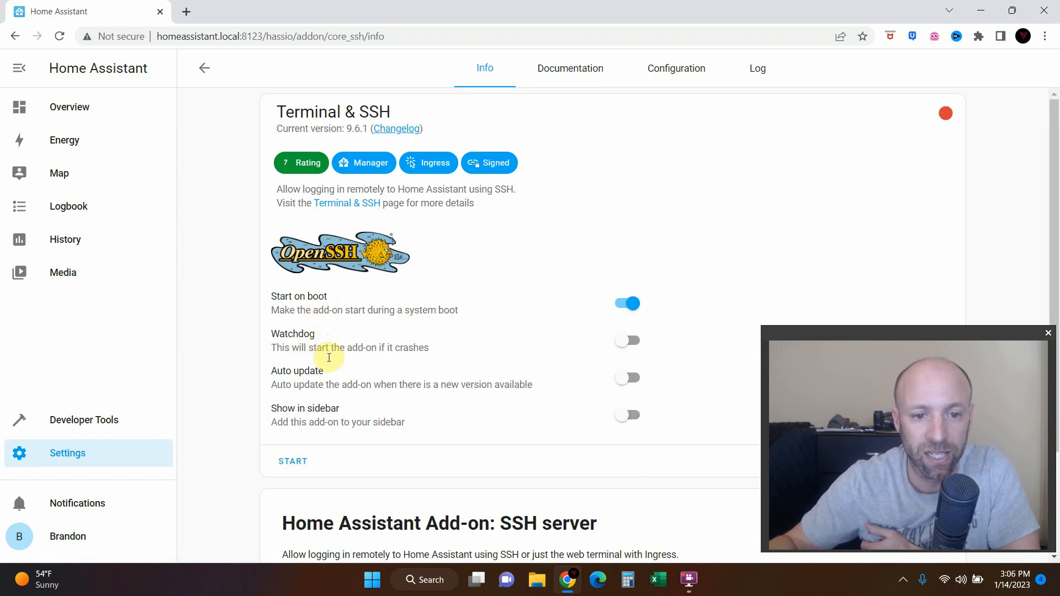
left_click(627, 340)
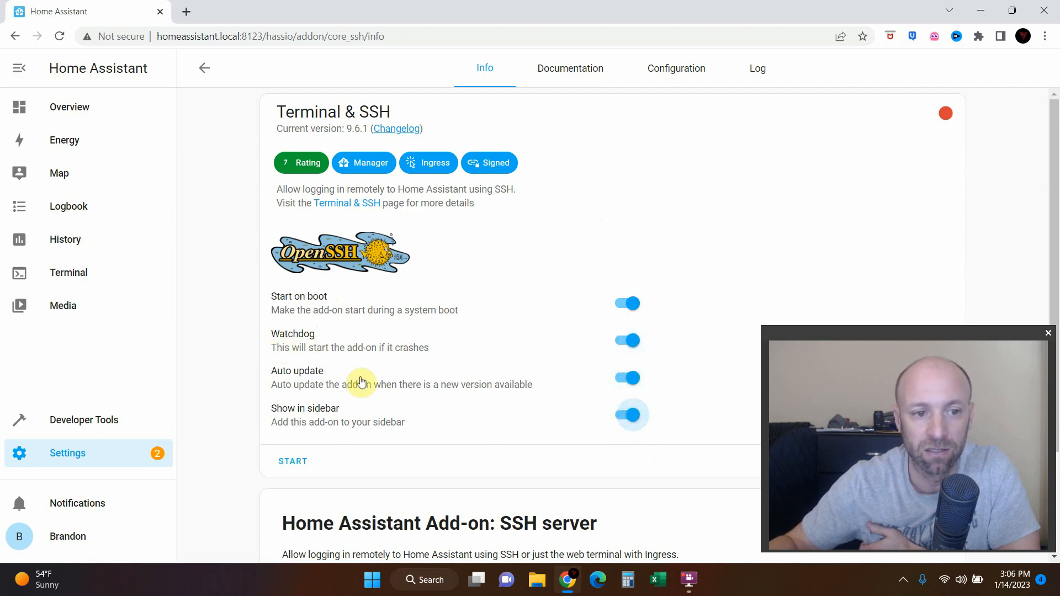
mouse_move(378, 389)
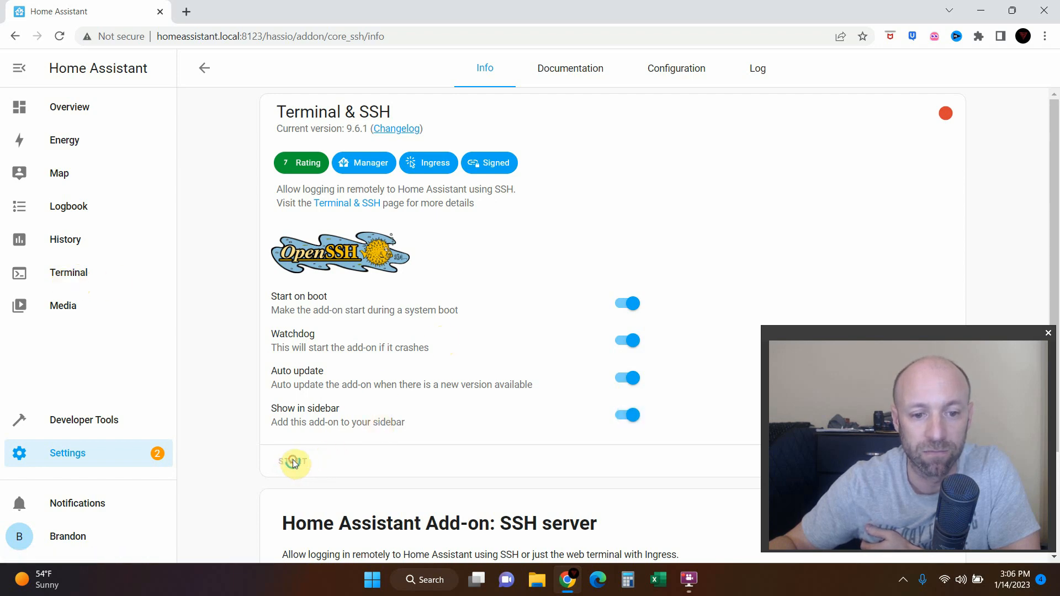
left_click(293, 462)
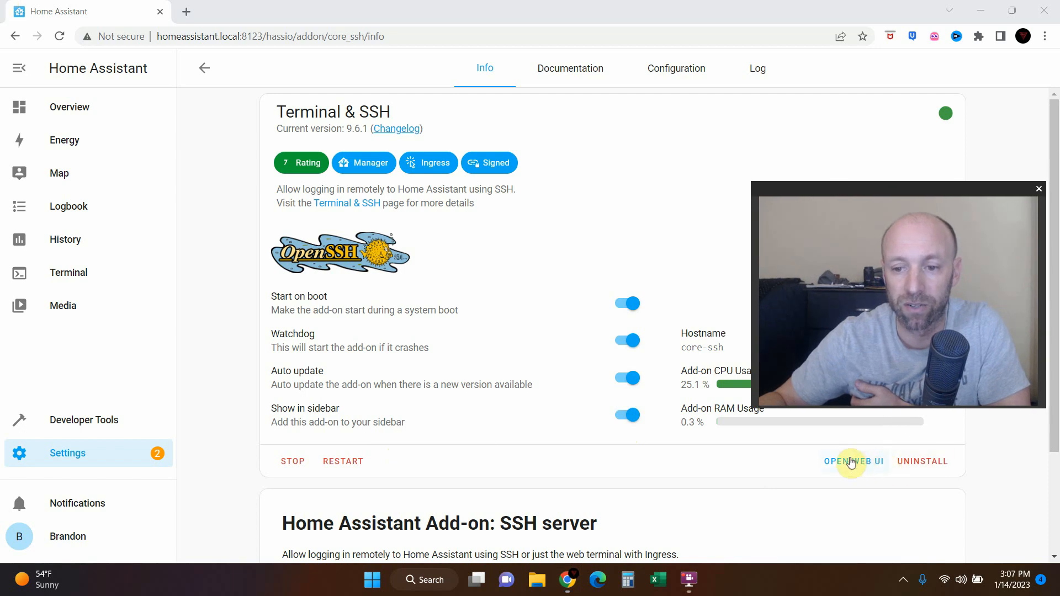
left_click(853, 461)
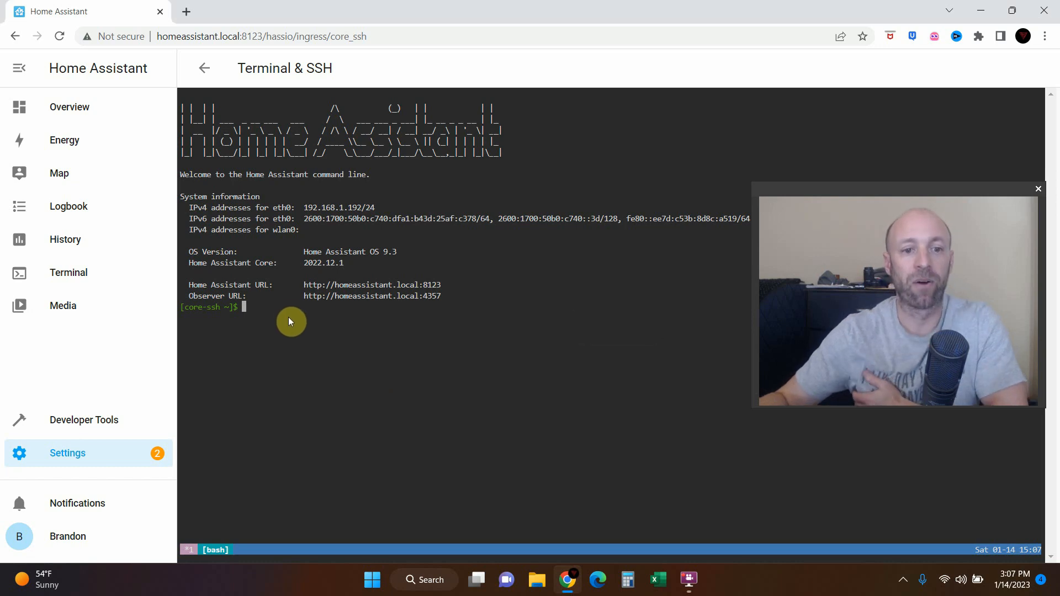
mouse_move(532, 145)
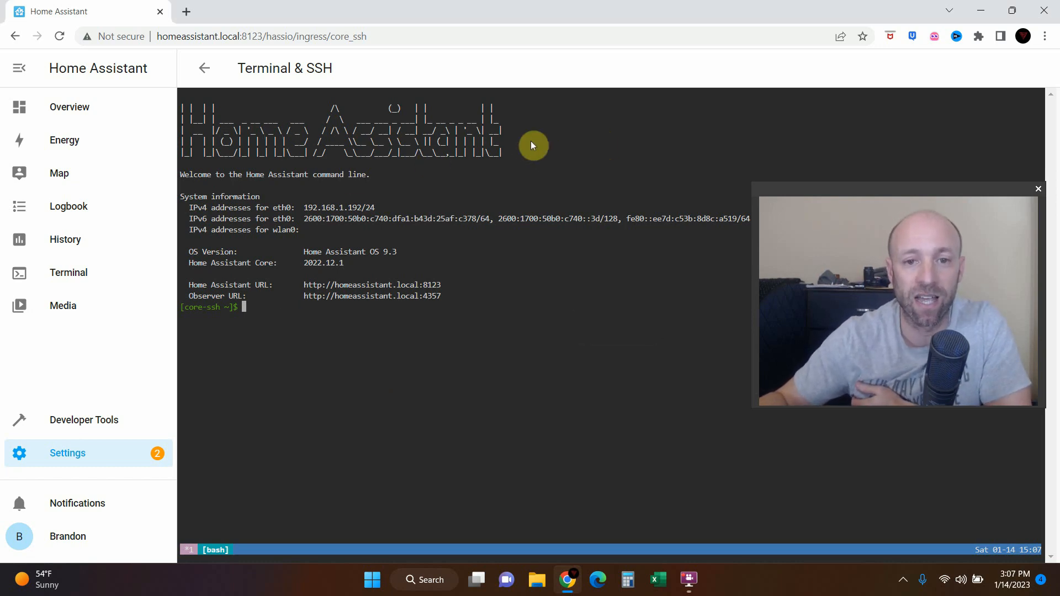
mouse_move(258, 309)
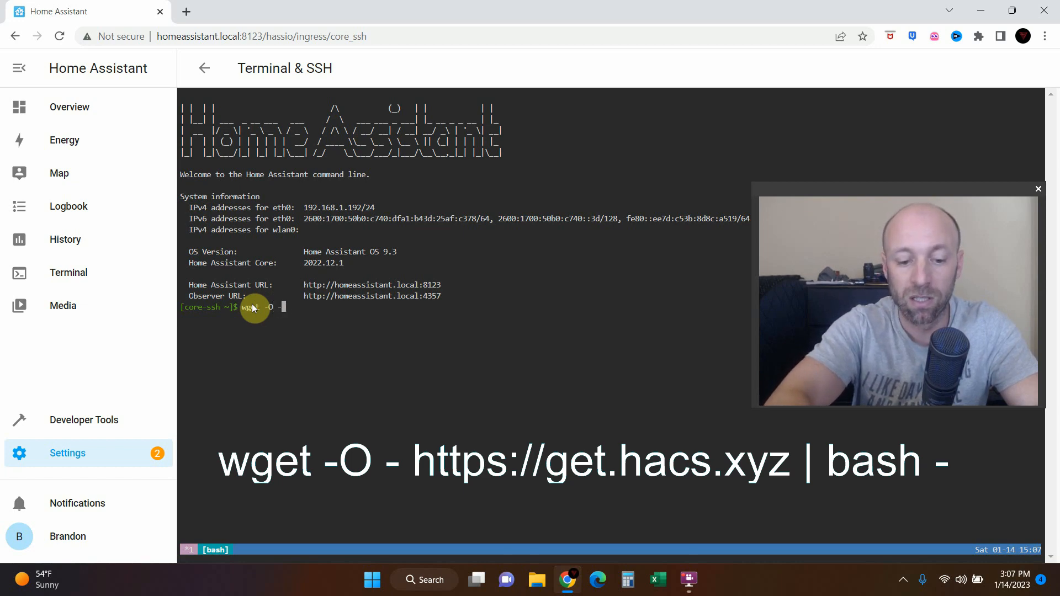
type("-https://")
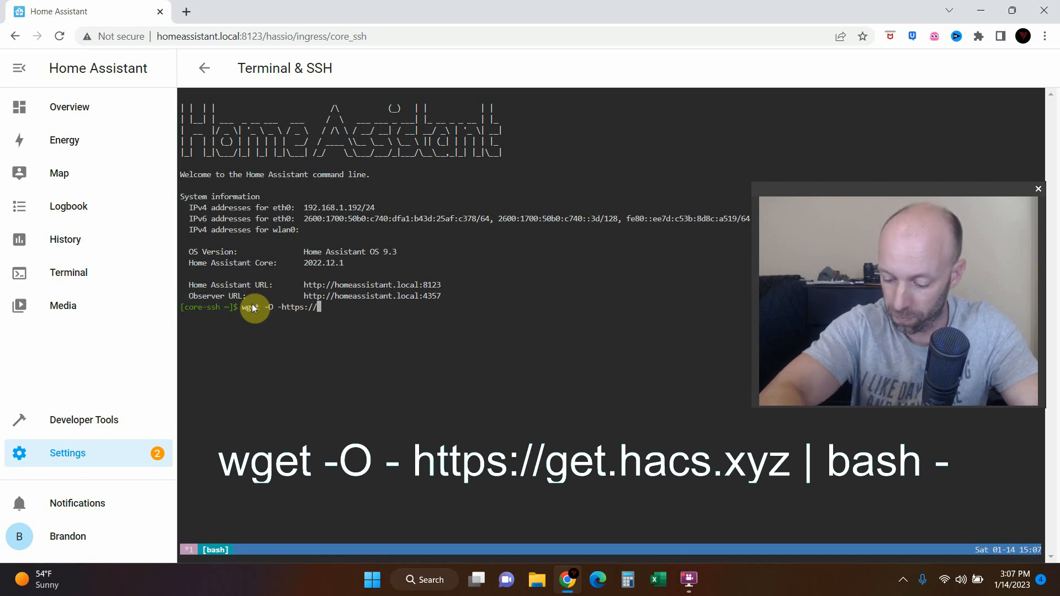
type("get.")
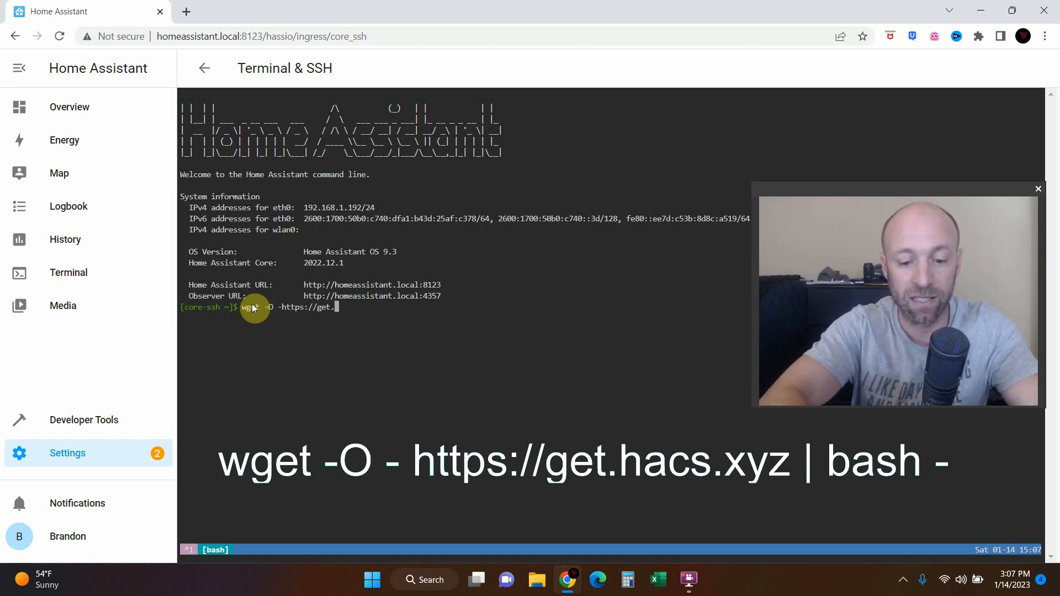
type("hacs.xyz |")
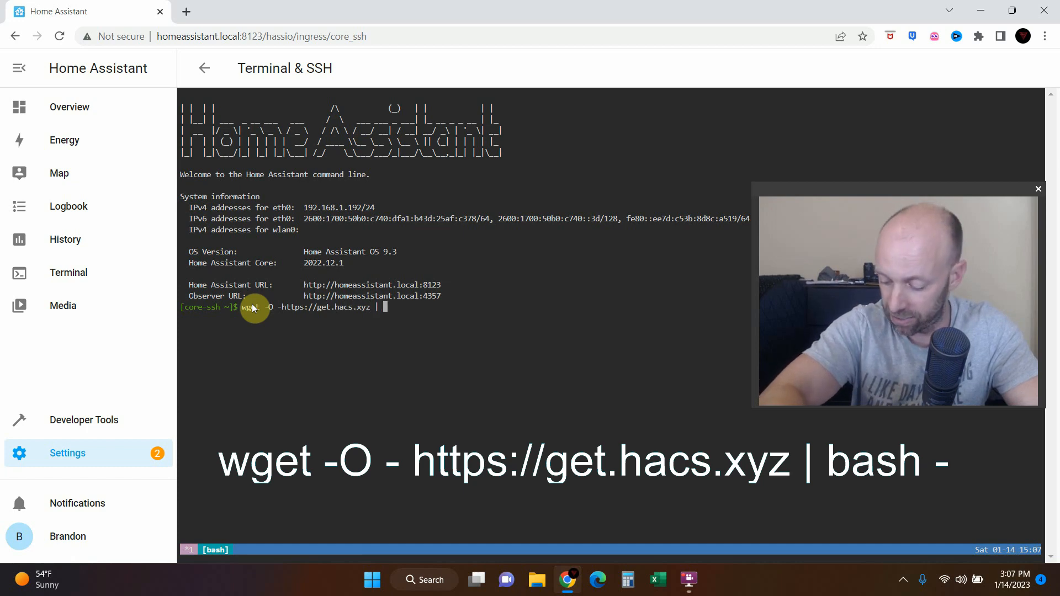
type("bash-")
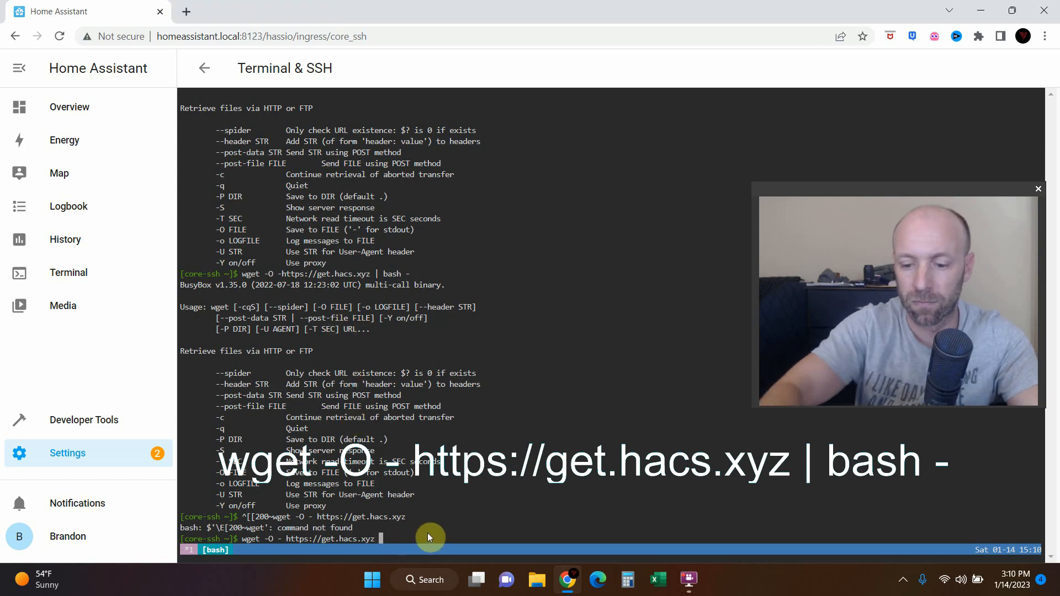
- Run the wget HACS script until the terminal reports installation complete
type("bash -")
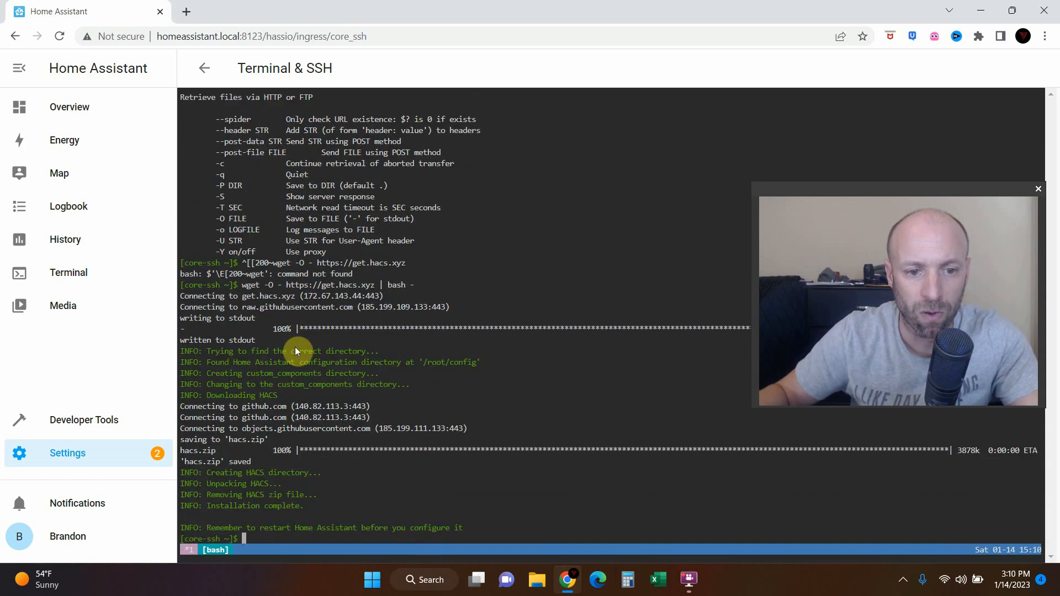
mouse_move(396, 287)
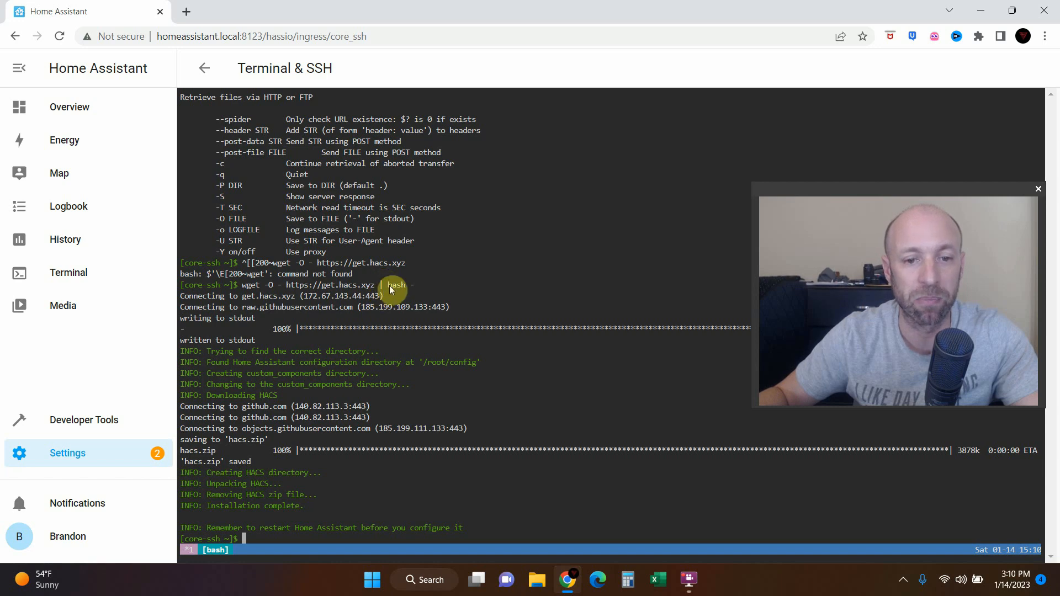
mouse_move(416, 290)
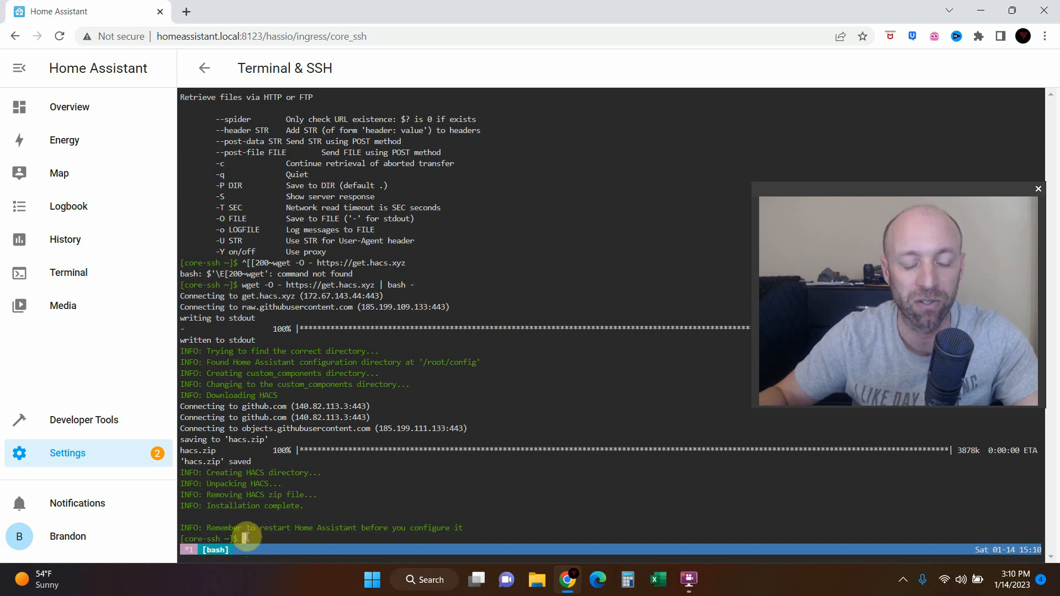
right_click(243, 539)
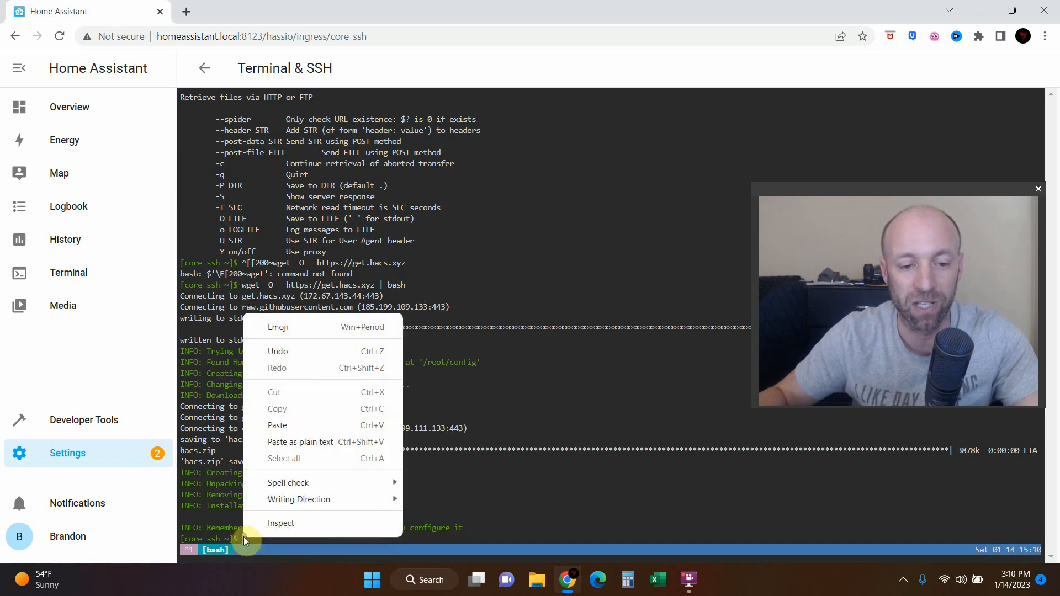
mouse_move(289, 425)
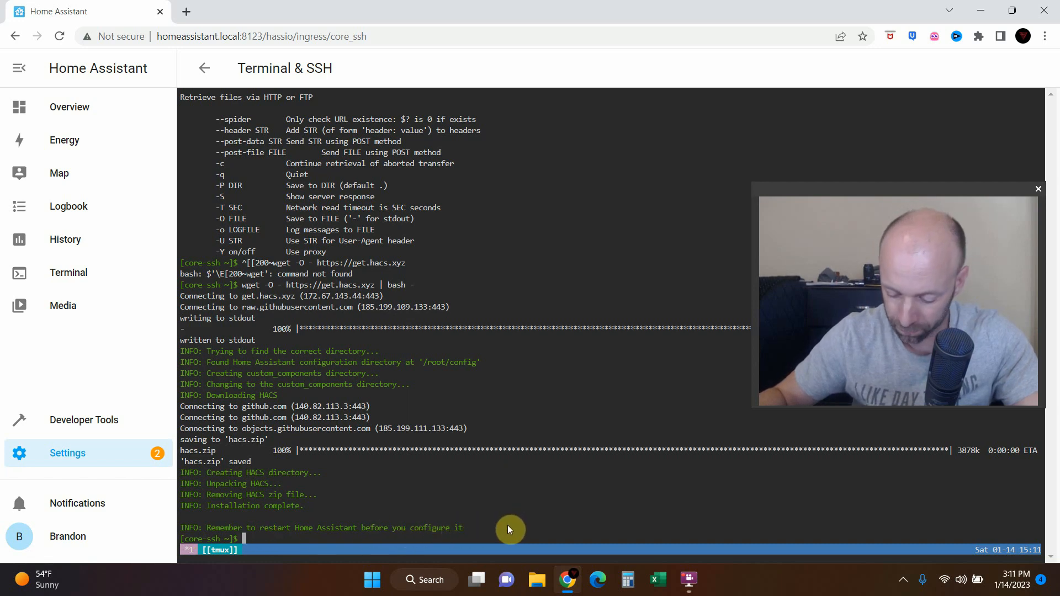
mouse_move(338, 318)
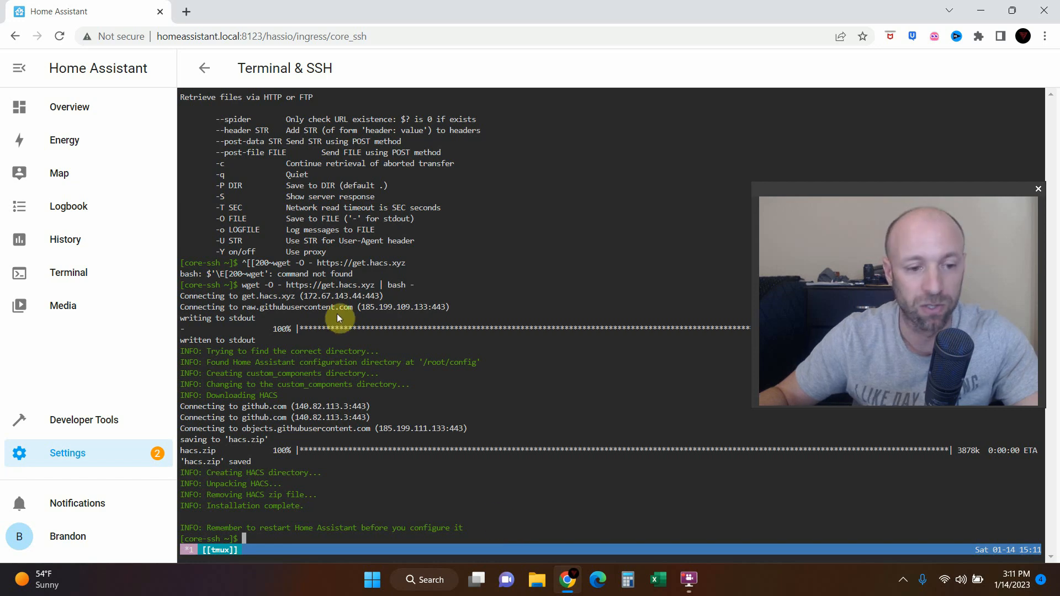
- Restart Home Assistant from Developer Tools and return to the Settings overview
left_click(84, 419)
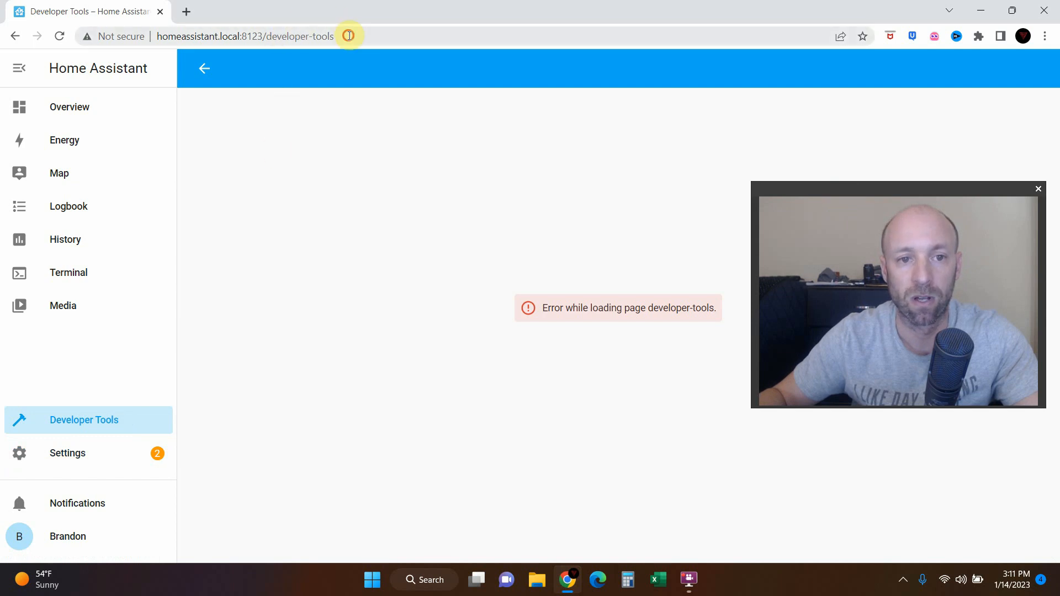
left_click(270, 35)
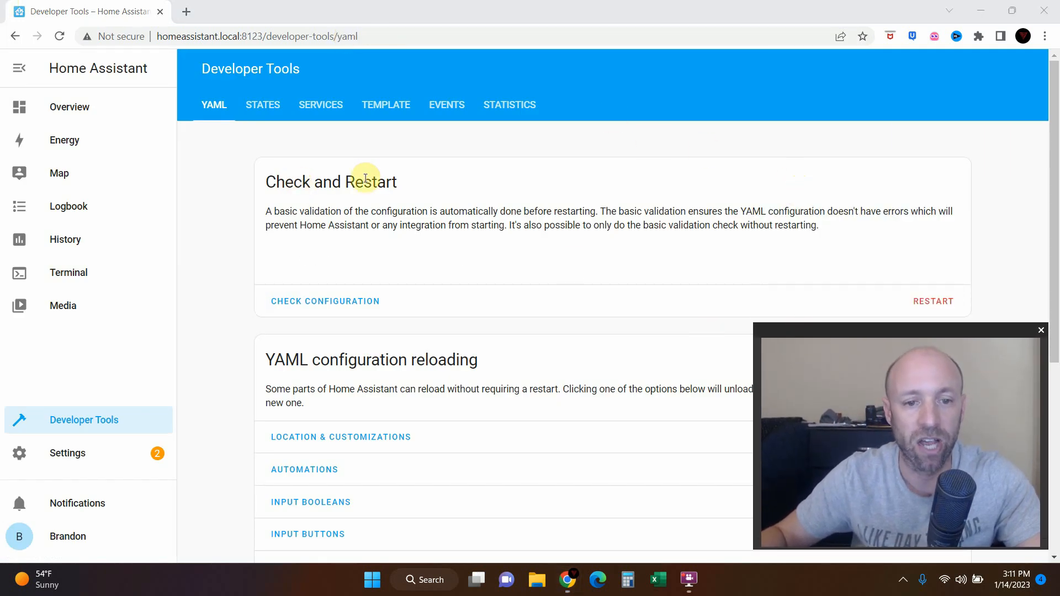
left_click(932, 300)
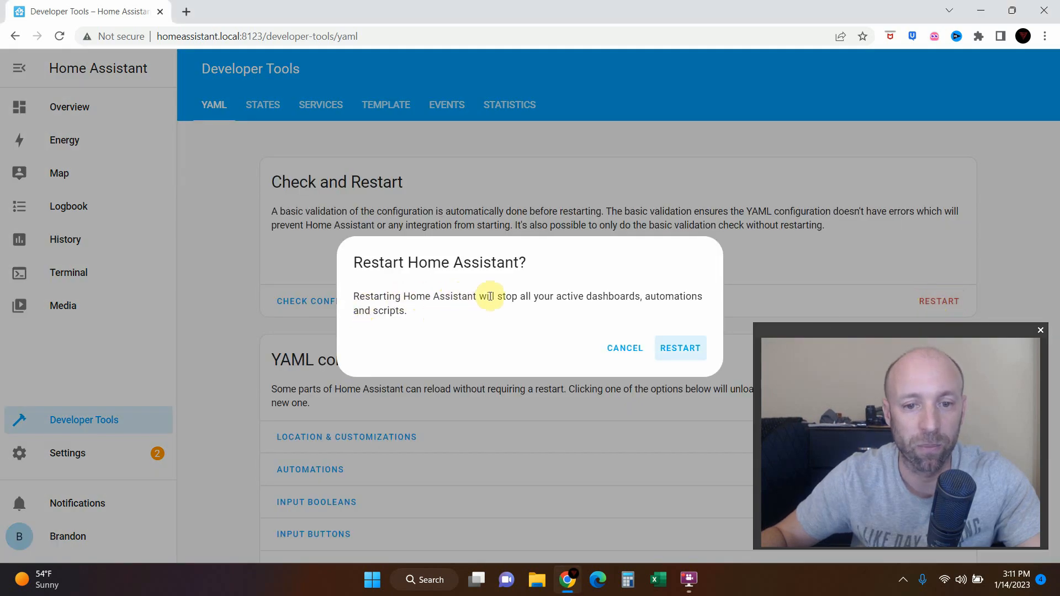
mouse_move(495, 331)
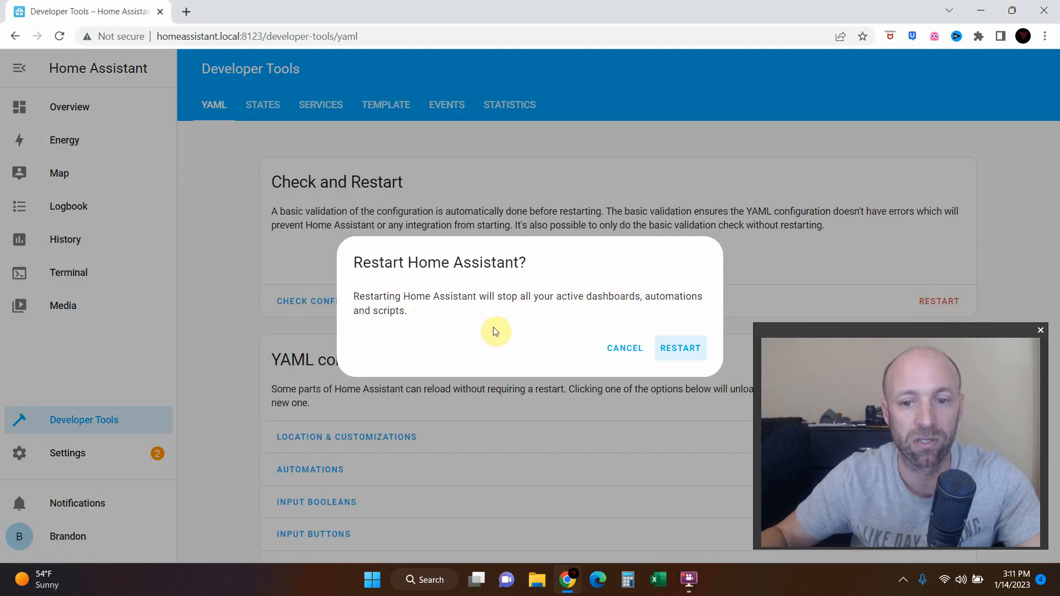
left_click(622, 348)
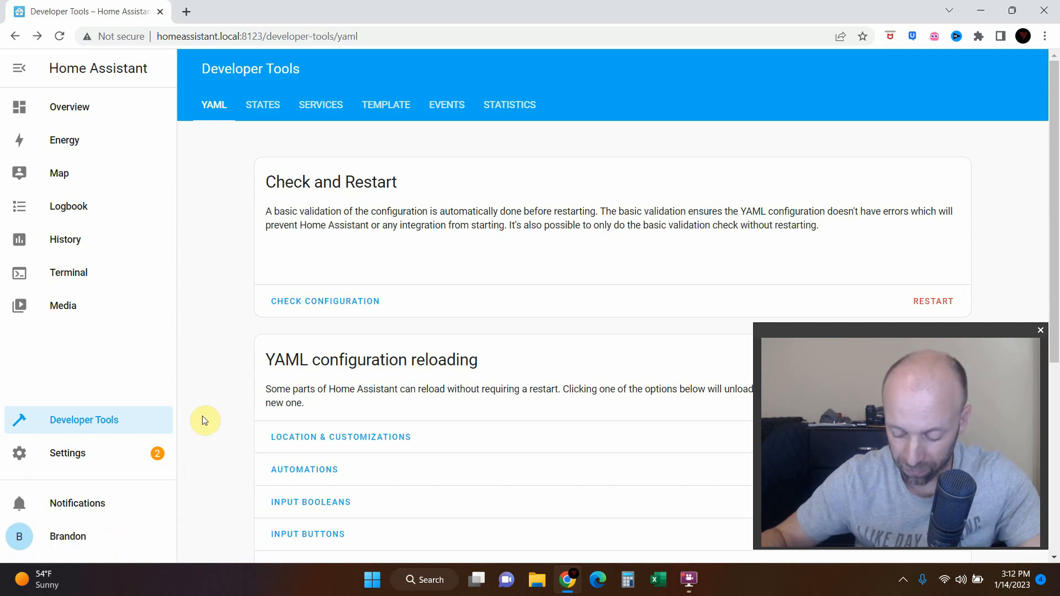
mouse_move(230, 279)
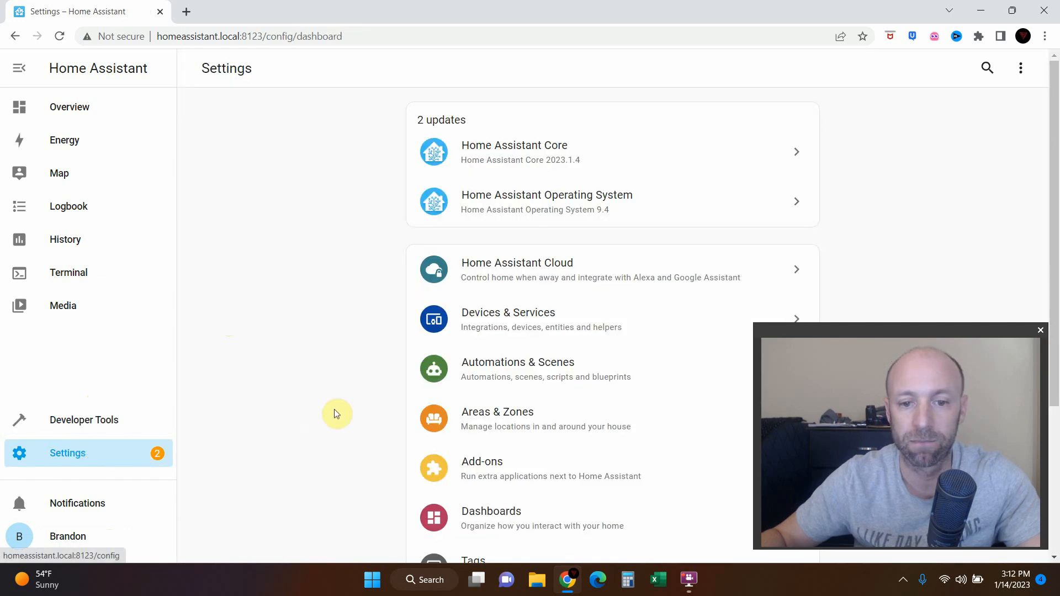
scroll("down", 3)
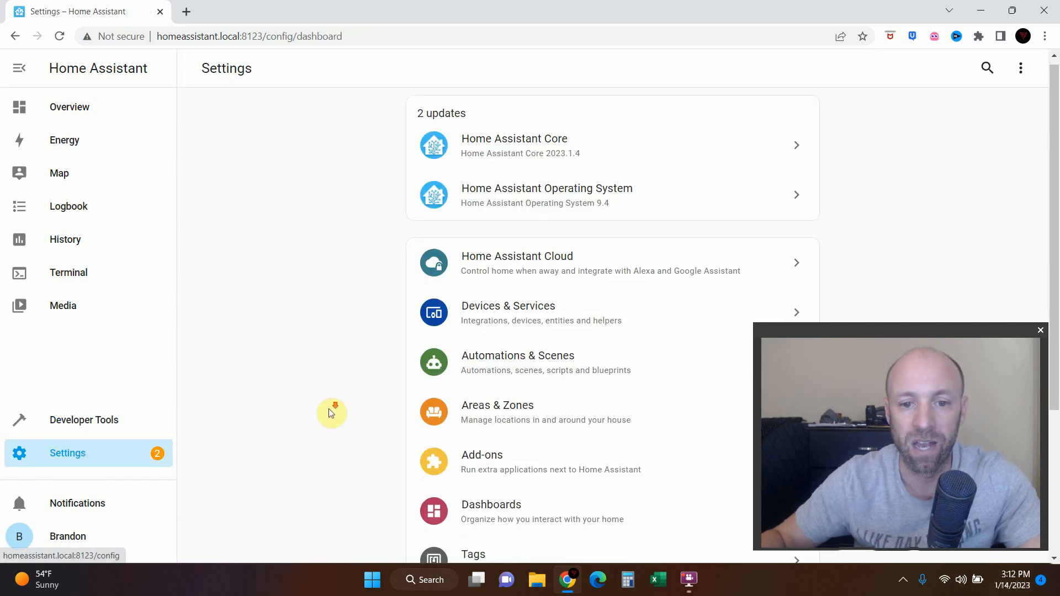
- Search configured integrations for 'HACS', find none, and clear the search
left_click(508, 312)
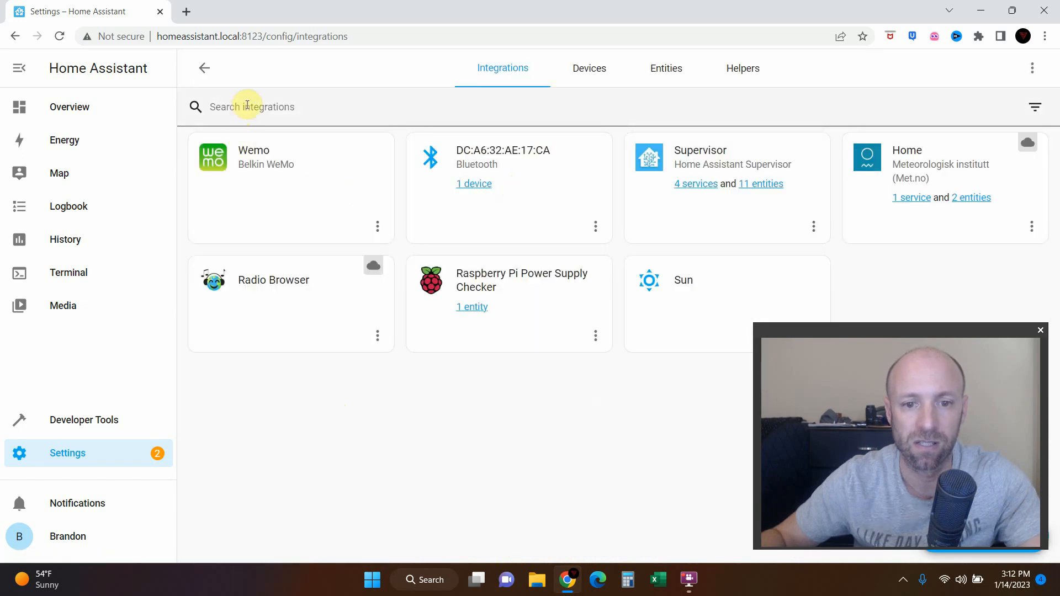
left_click(252, 106)
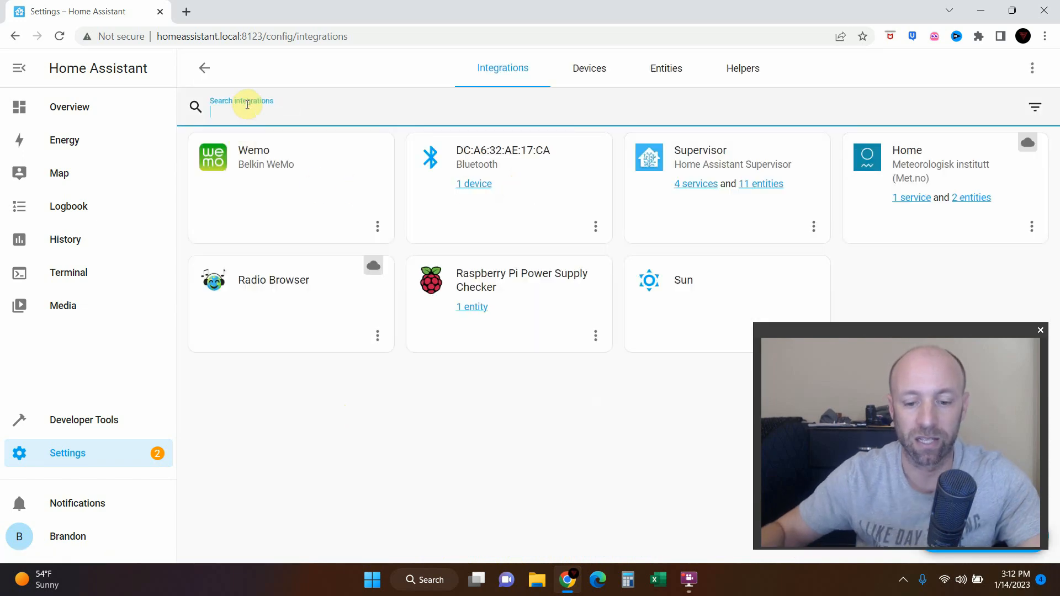
type("HACS")
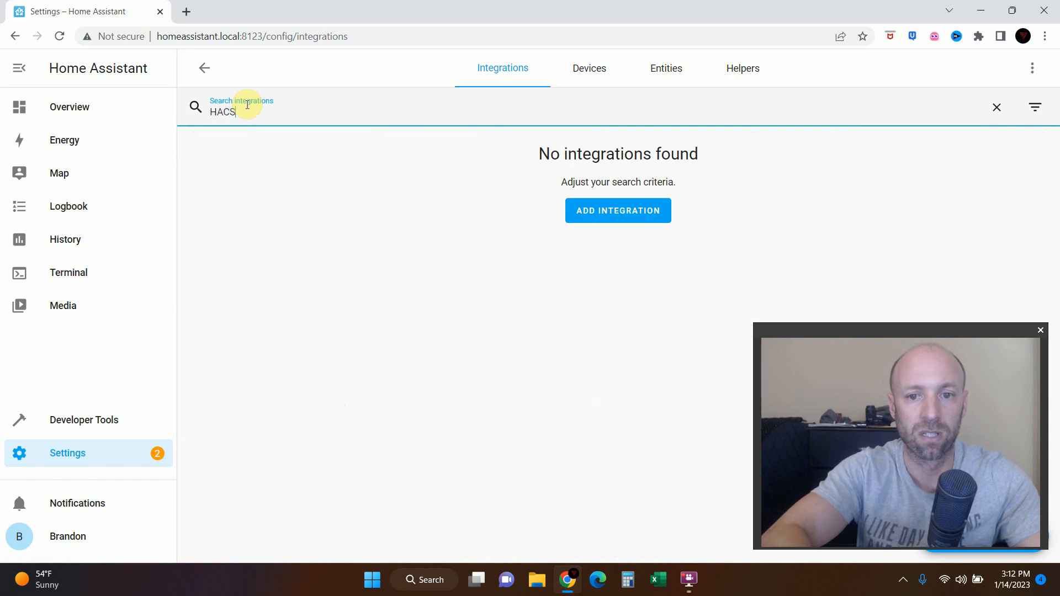
left_click(996, 107)
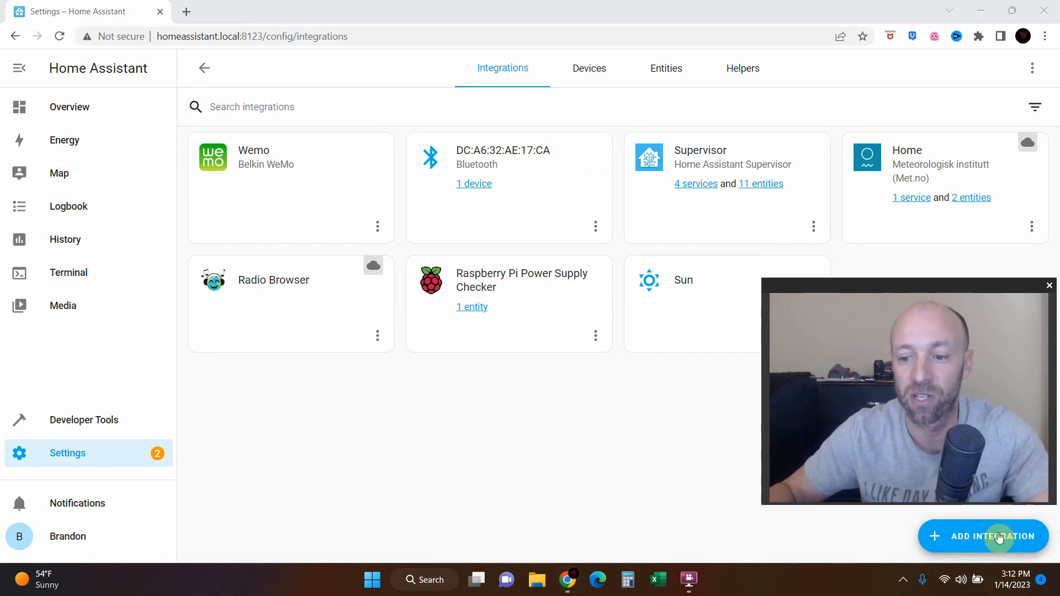
- Add a new integration and search the list for 'HACS'
left_click(982, 536)
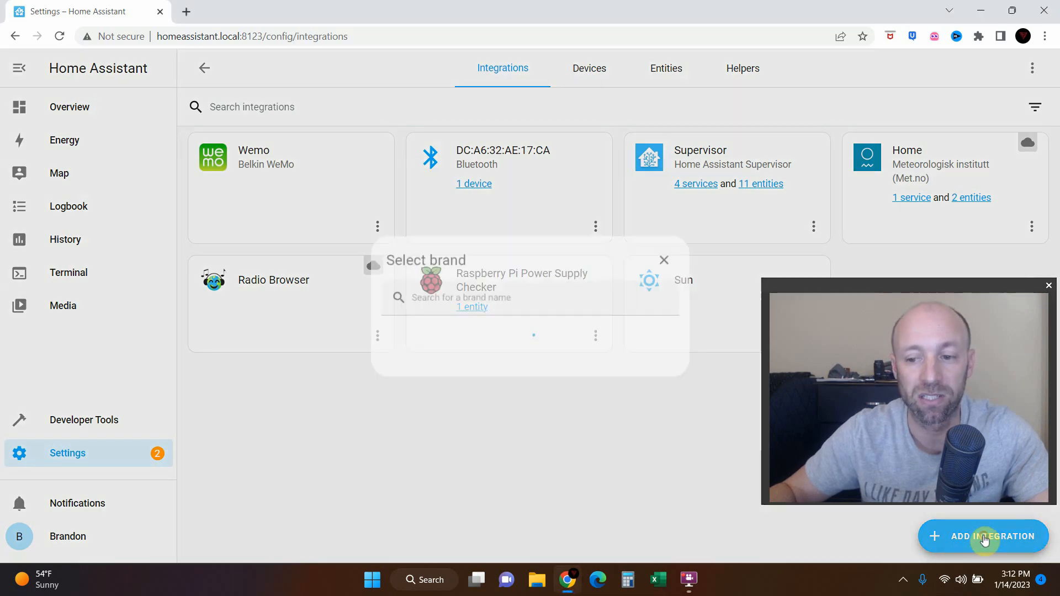
type("H")
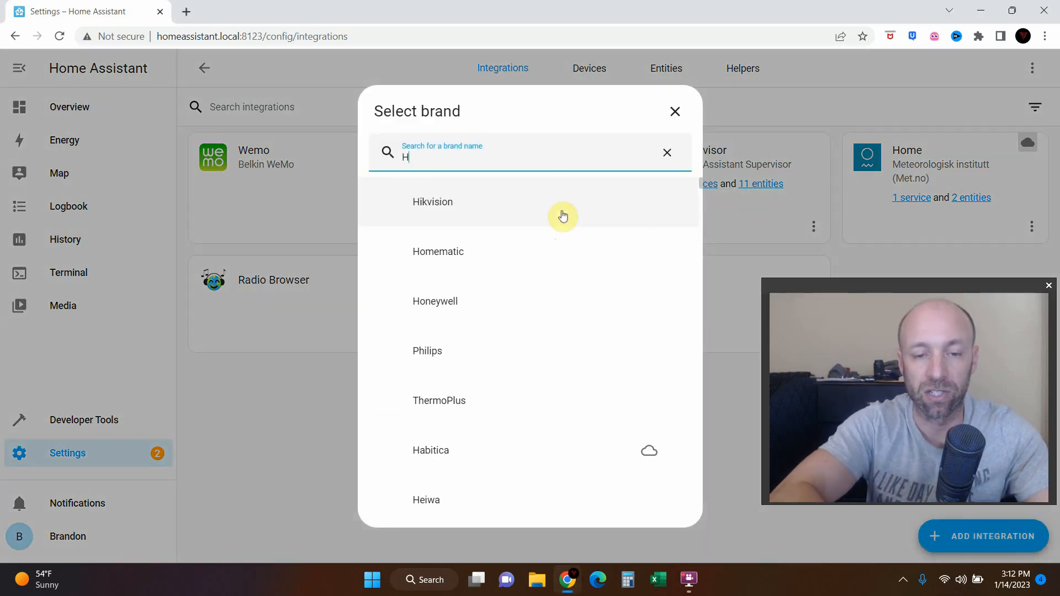
type("ACS")
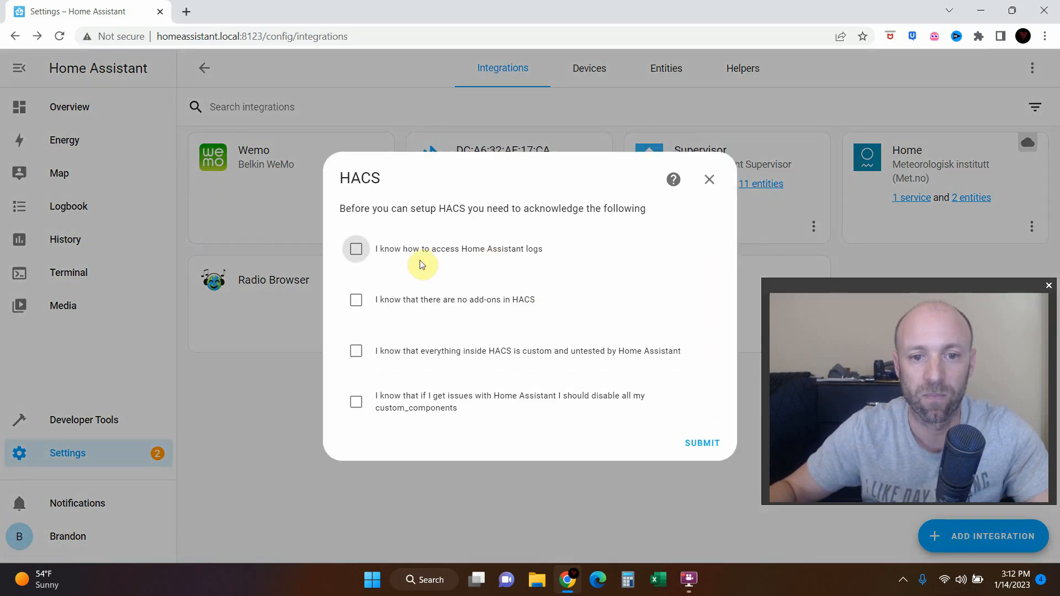
mouse_move(414, 234)
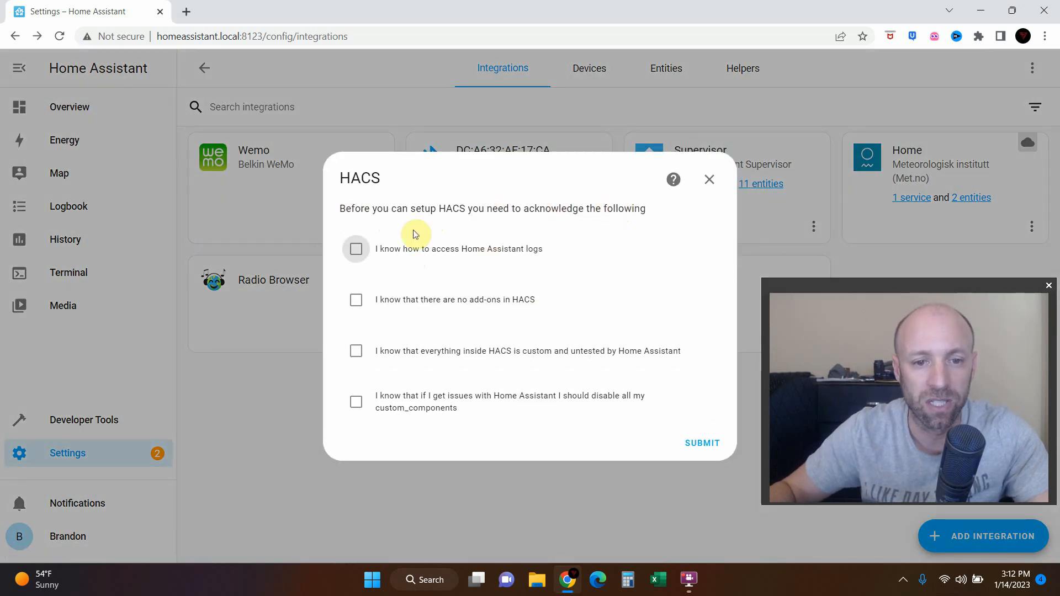
- Tick the HACS acknowledgements and submit to get the GitHub device activation key
left_click(356, 351)
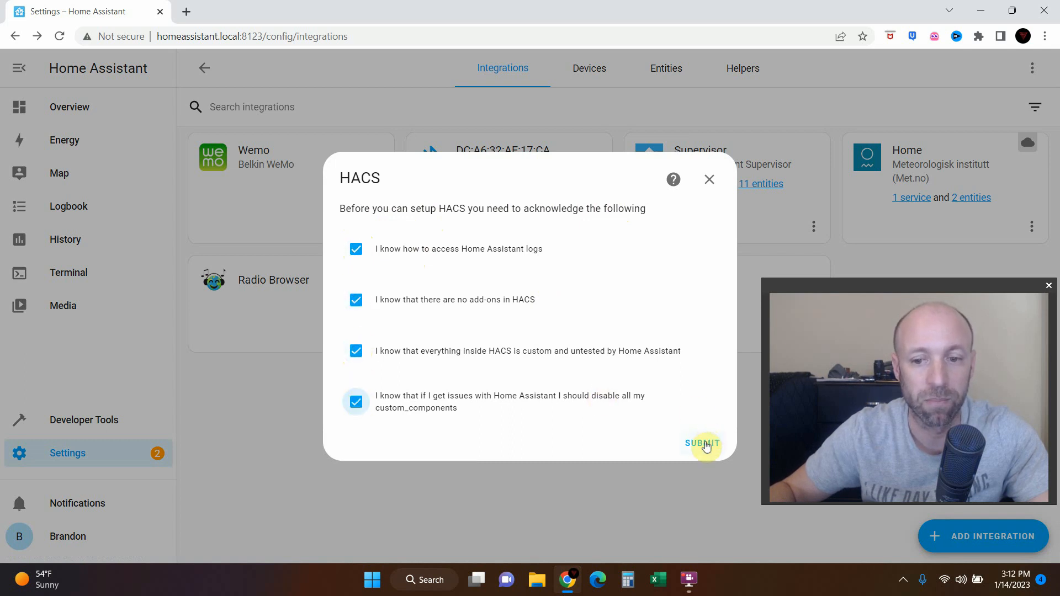
left_click(702, 444)
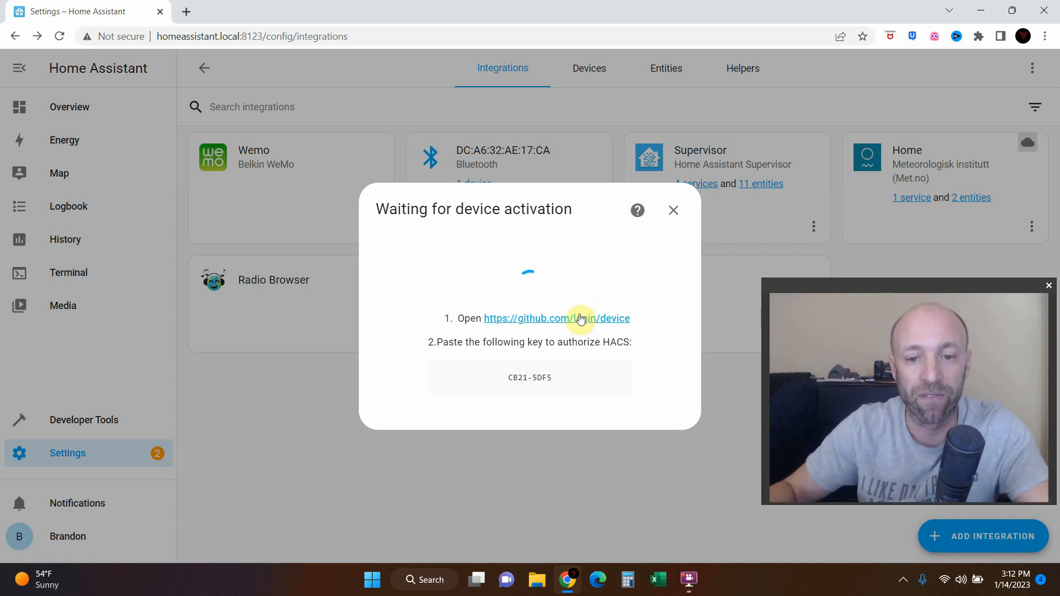
left_click(556, 318)
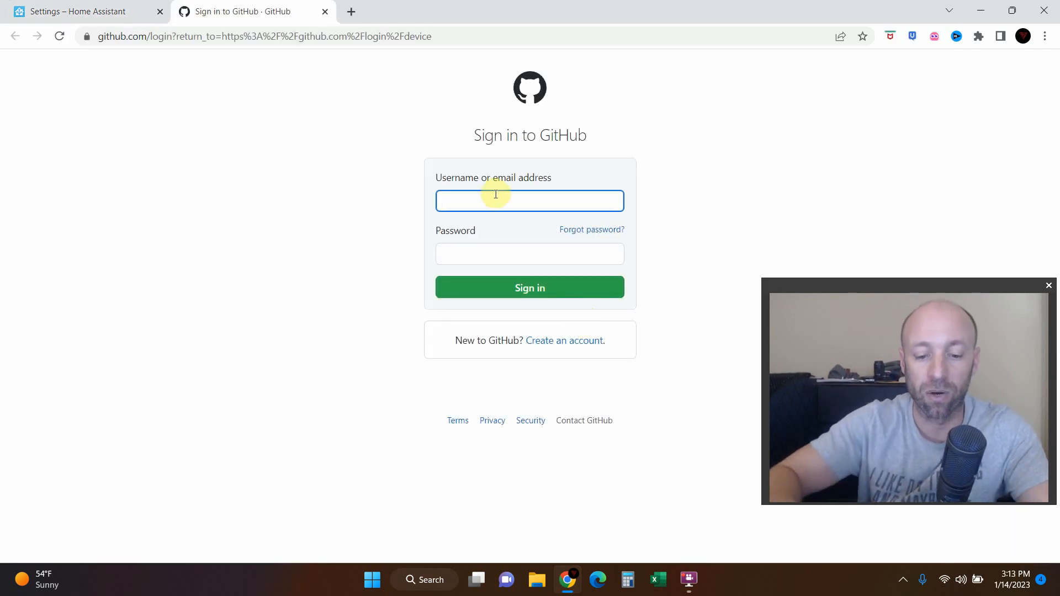
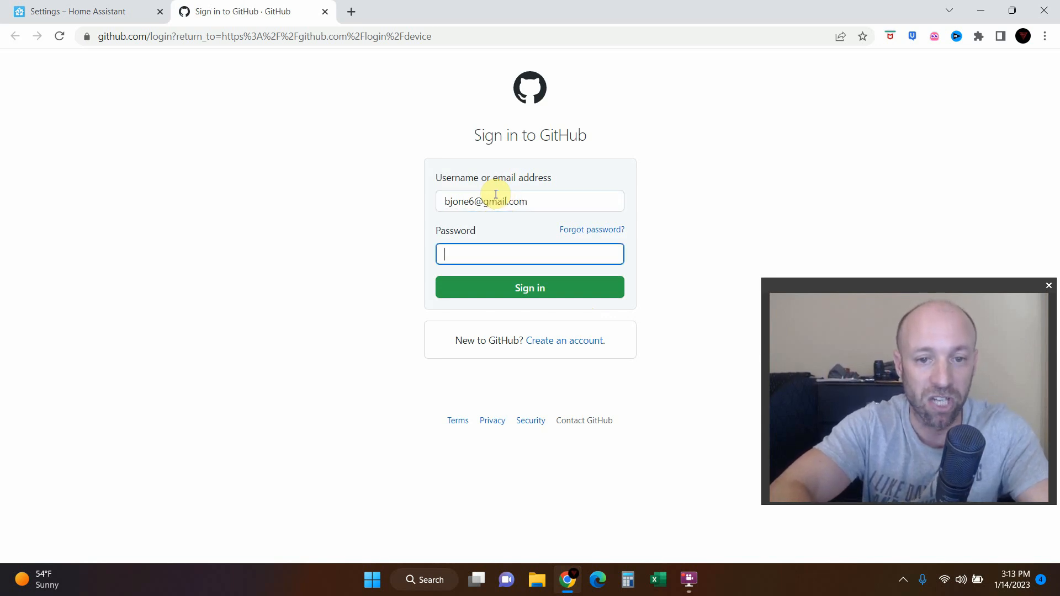
type("••")
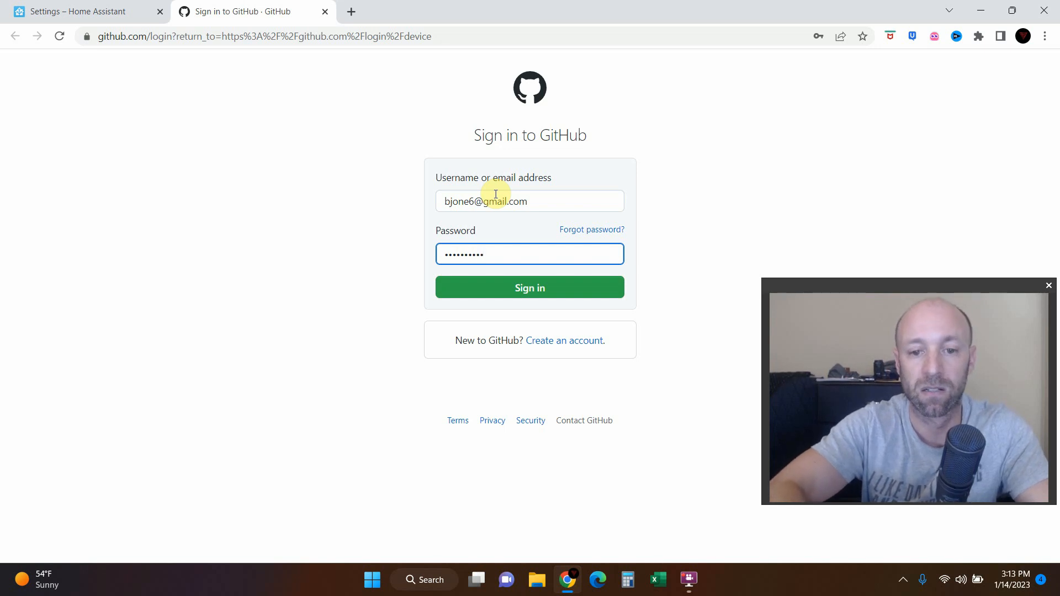
left_click(529, 287)
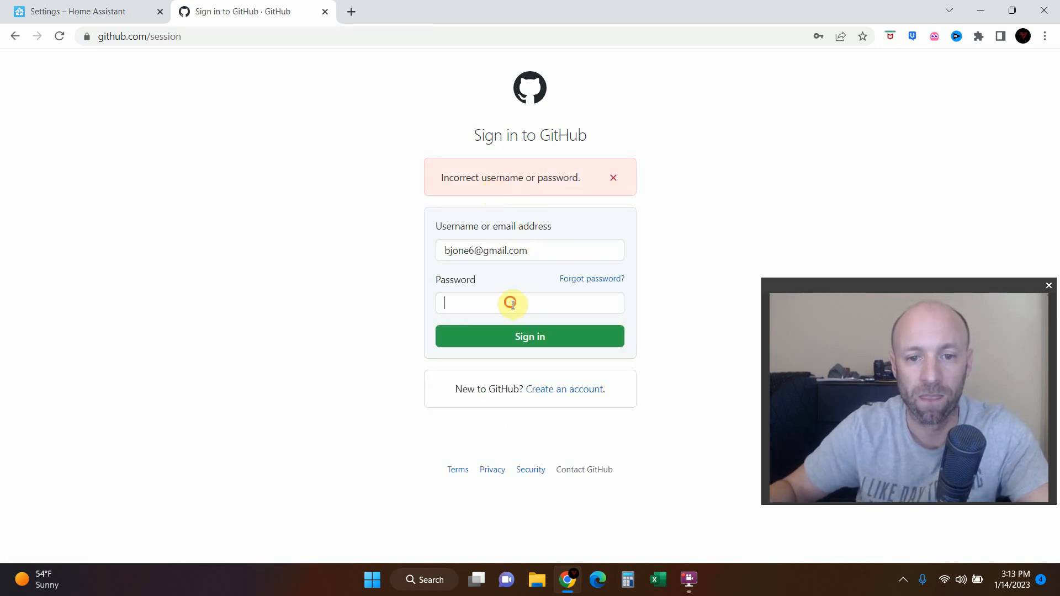
type("•••")
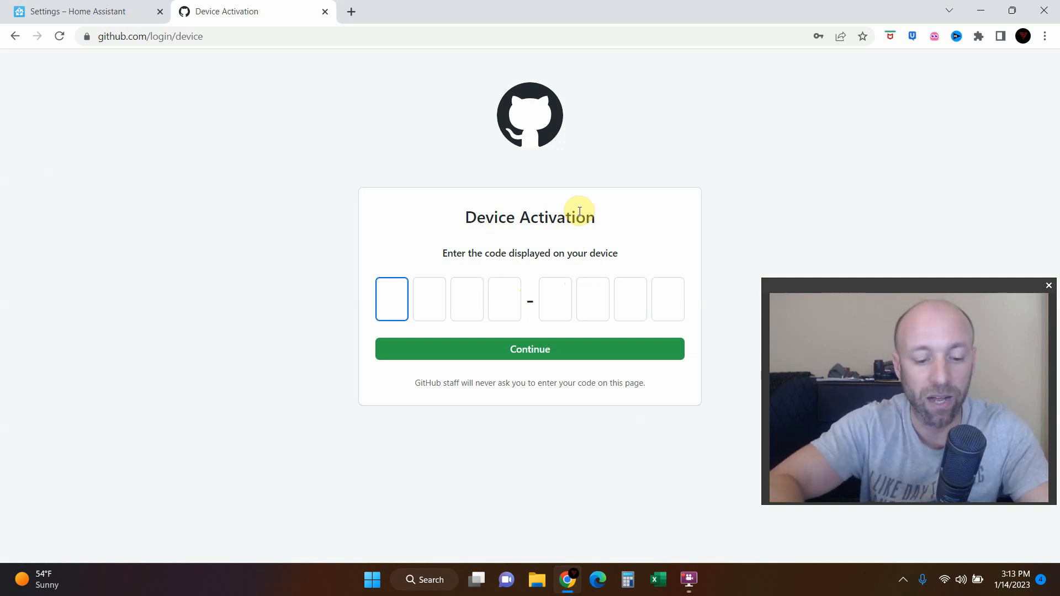
type("CB21")
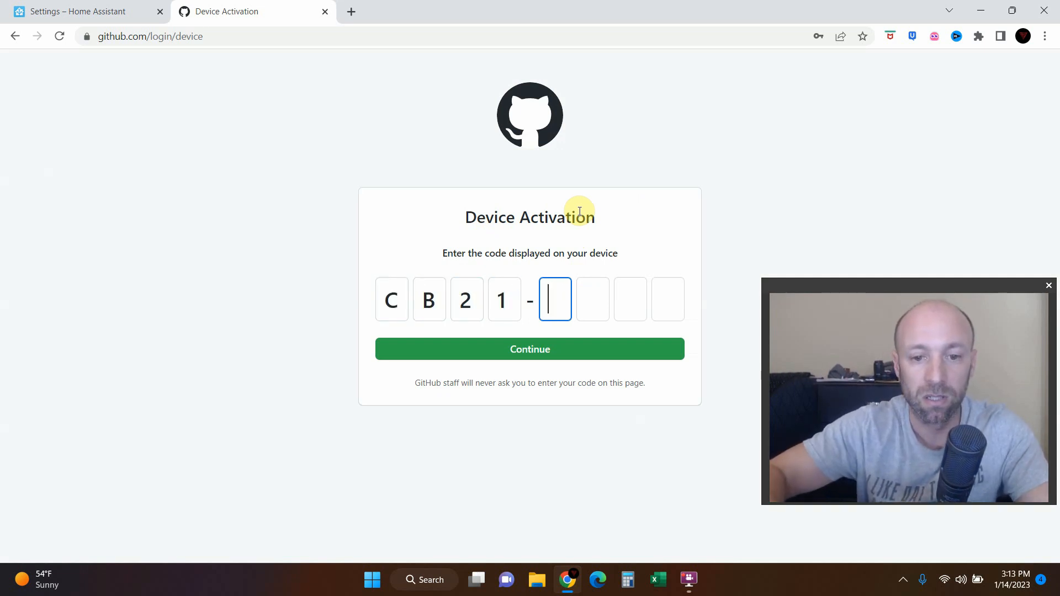
type("5")
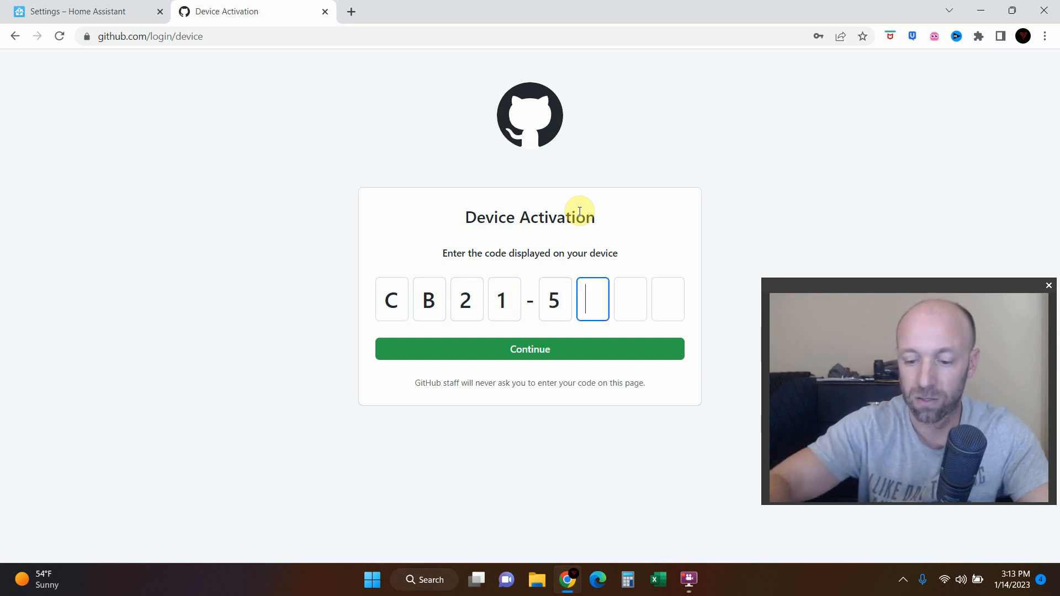
type("DF5")
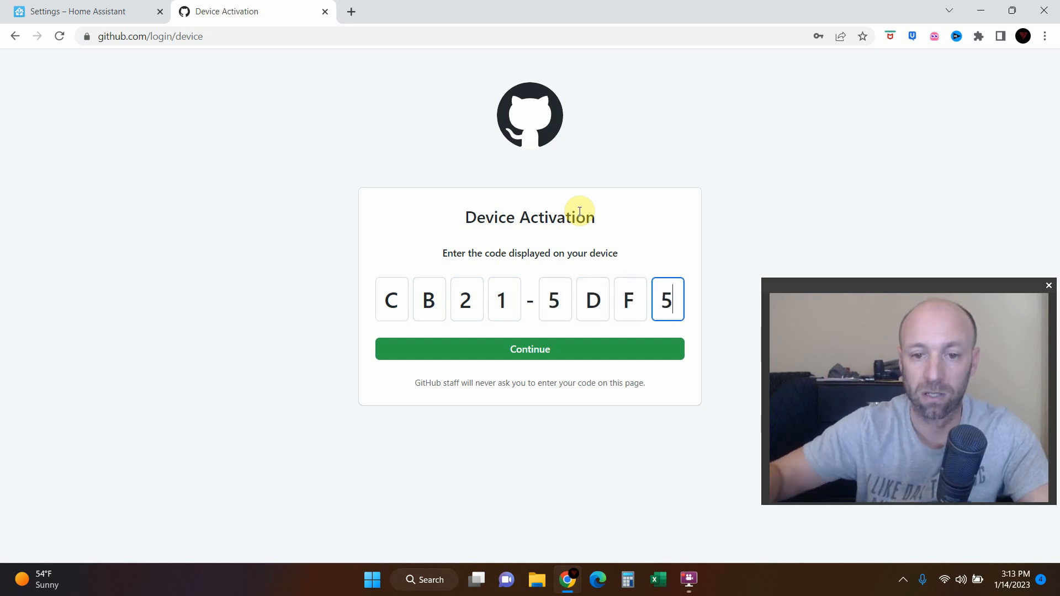
left_click(528, 349)
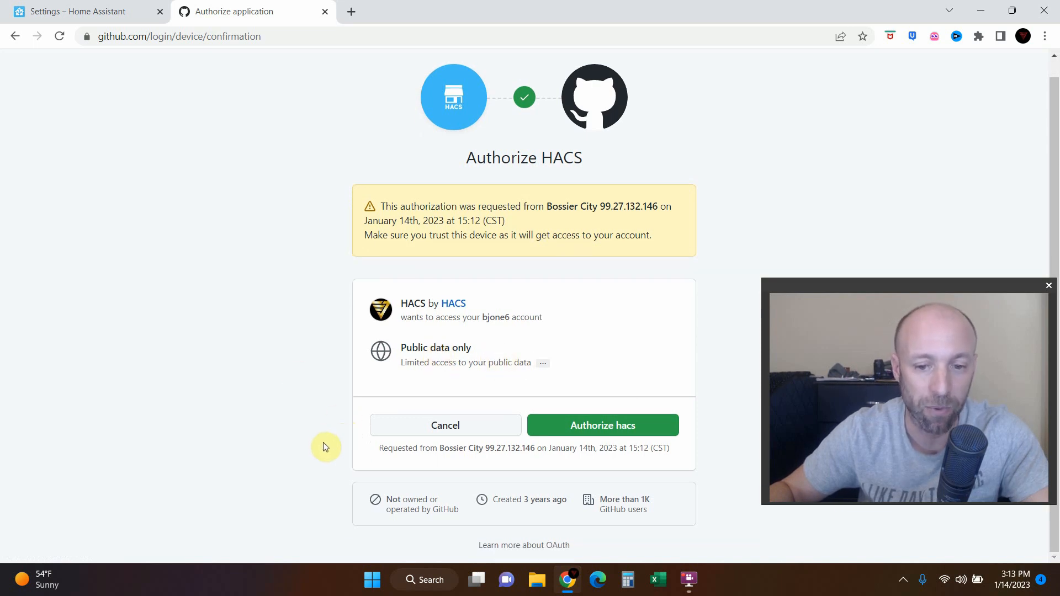
mouse_move(601, 425)
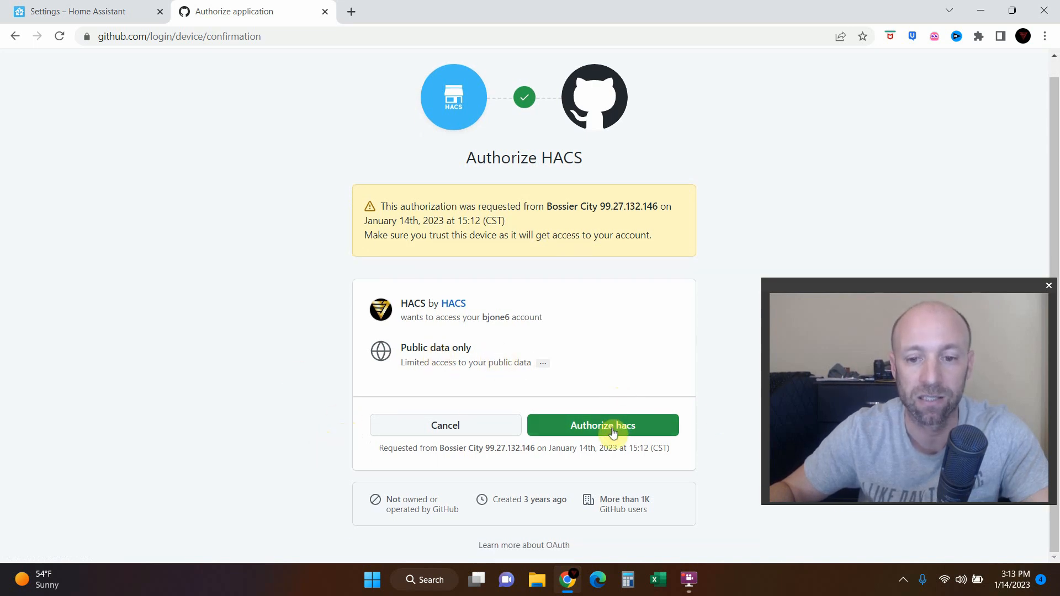
left_click(602, 425)
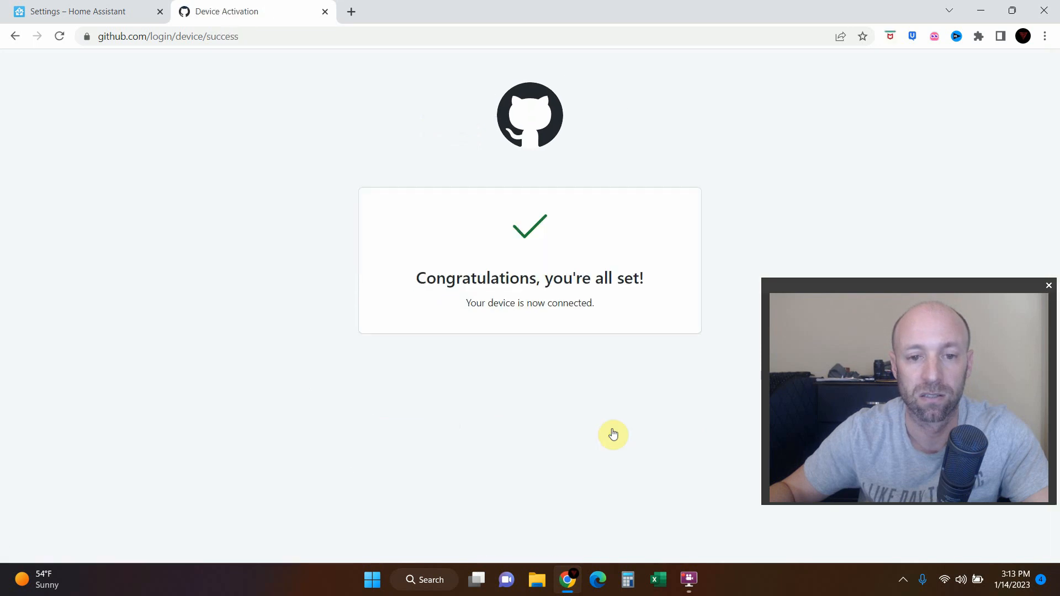
mouse_move(648, 276)
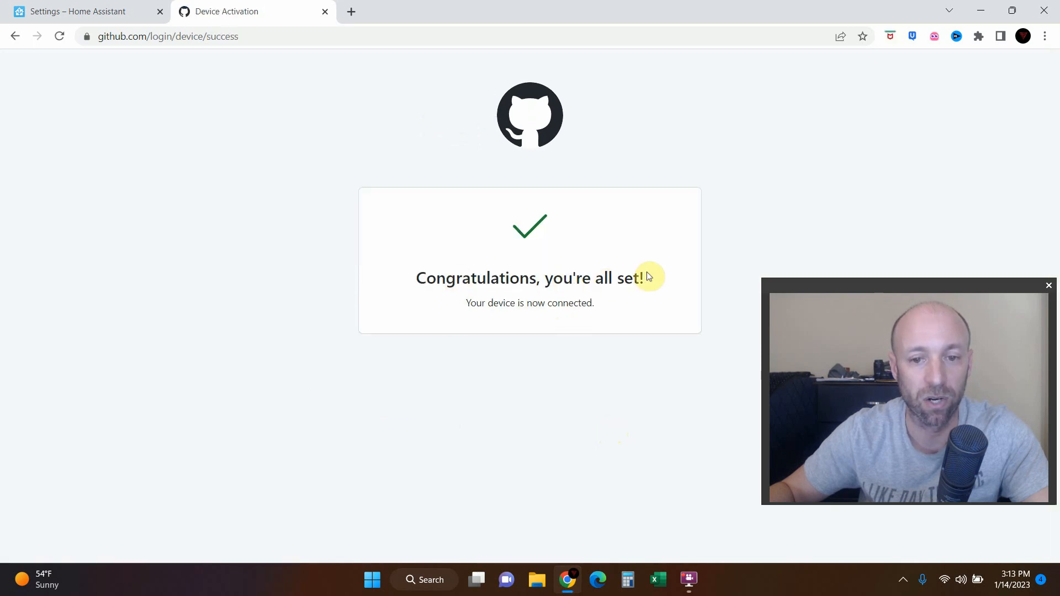
mouse_move(341, 78)
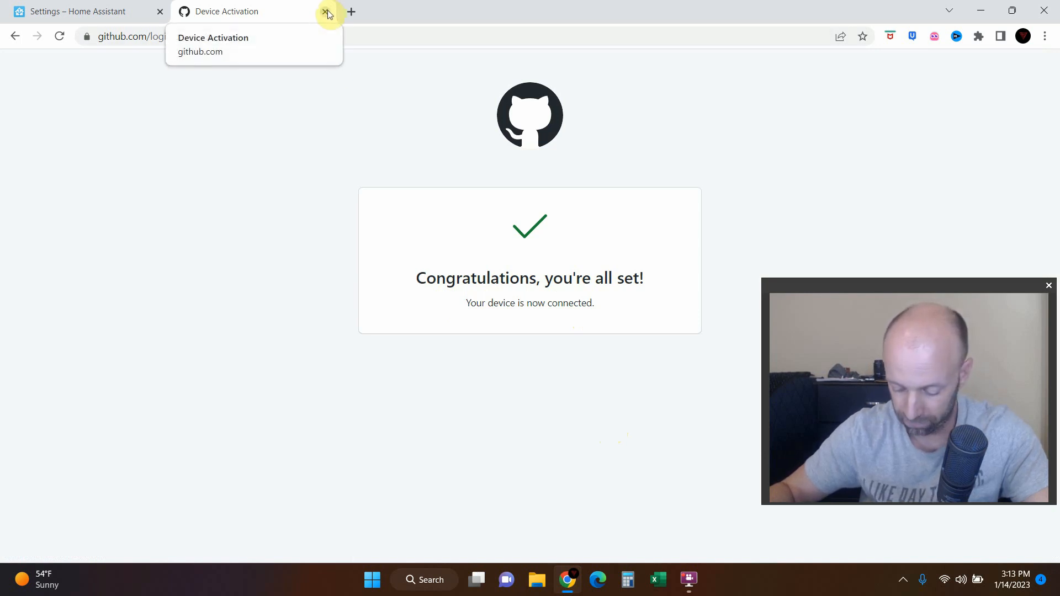
- Return from GitHub, pick an area for the HACS device and finish its configuration, then head to HACS
left_click(327, 12)
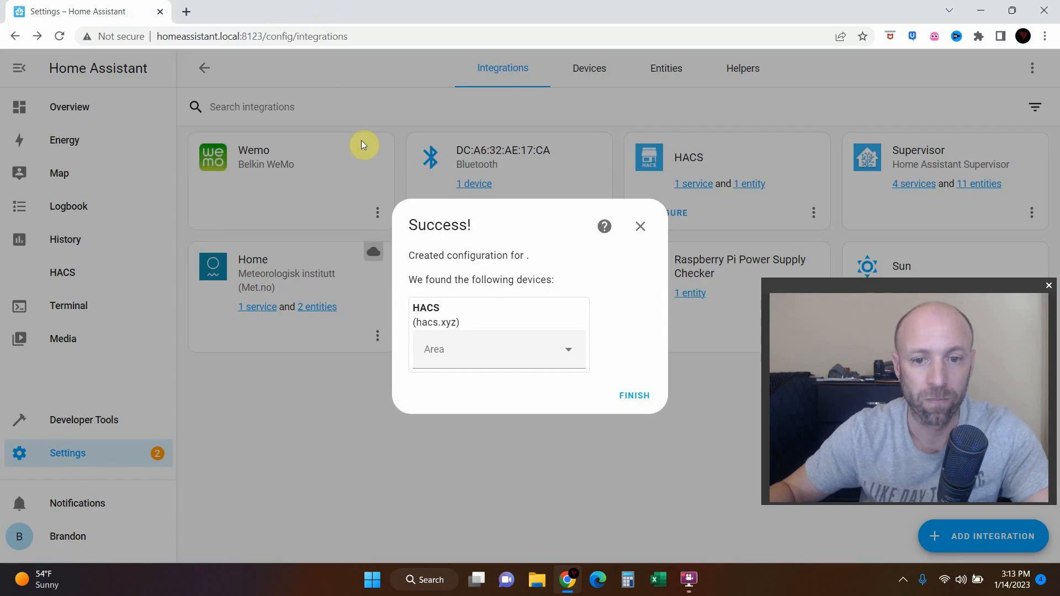
mouse_move(519, 280)
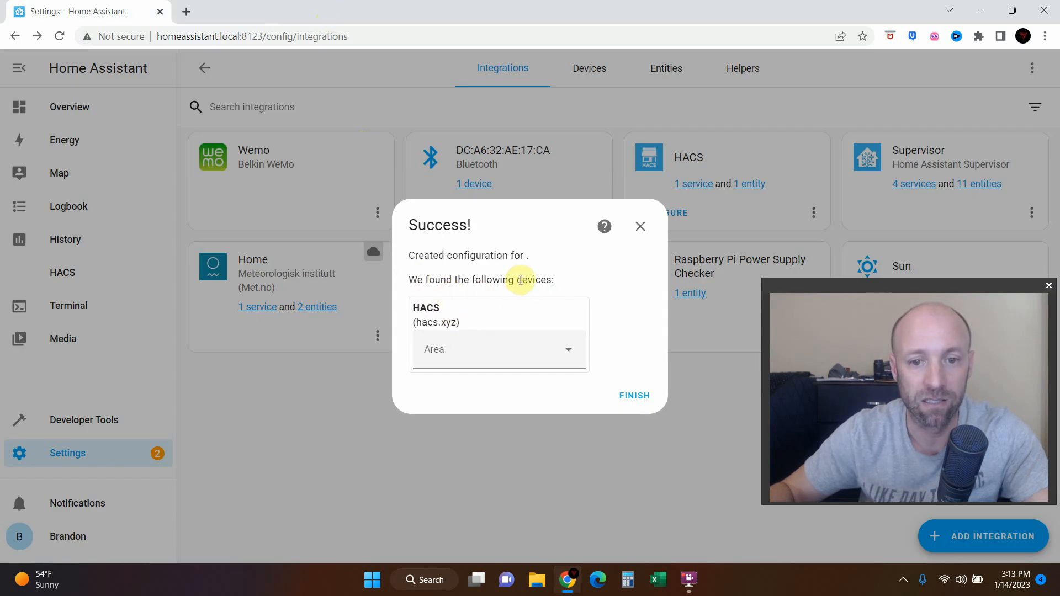
left_click(498, 349)
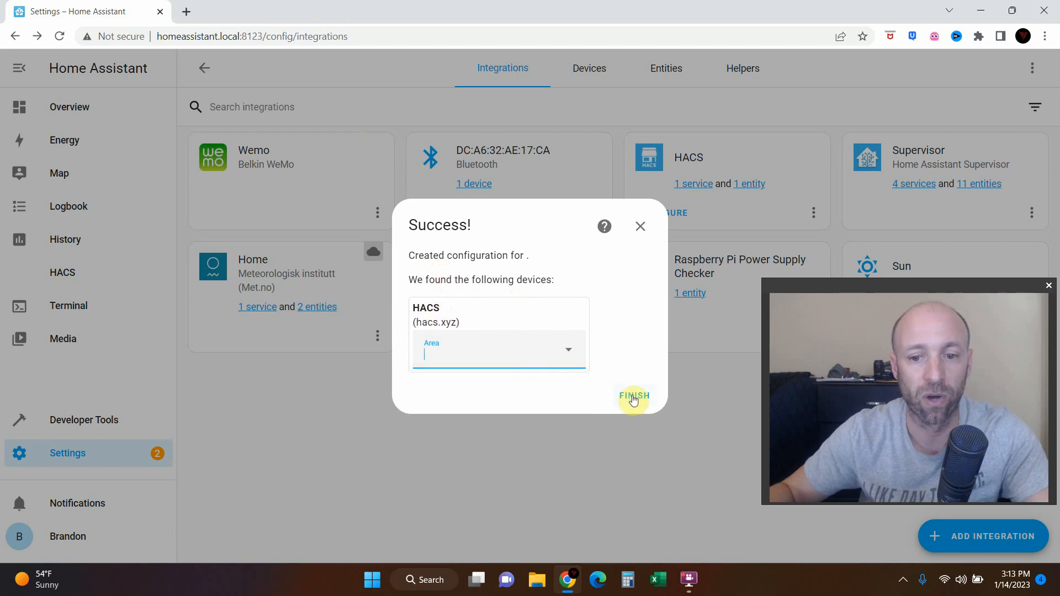
left_click(634, 395)
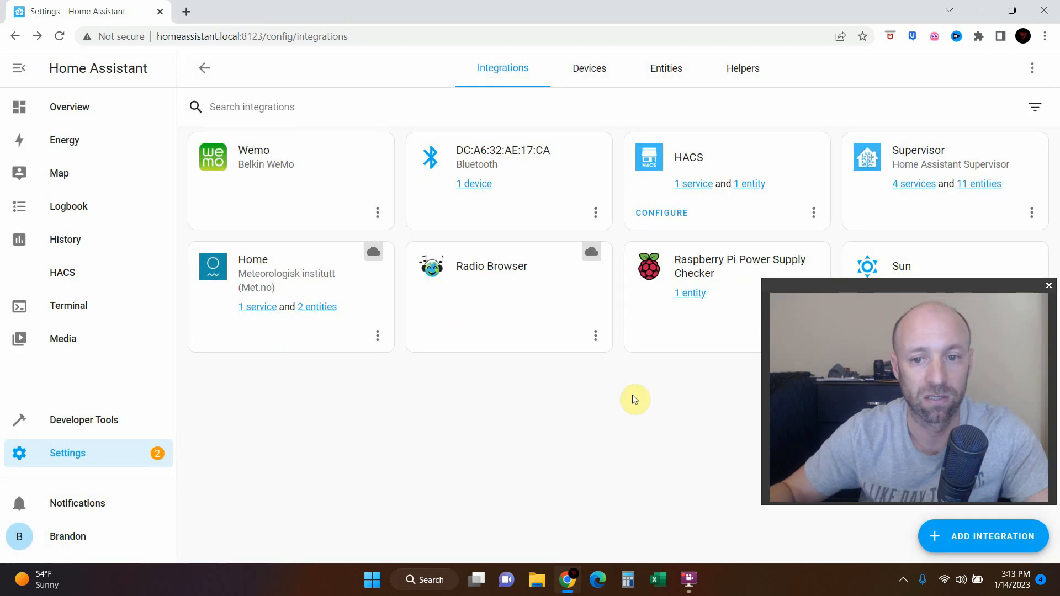
left_click(62, 273)
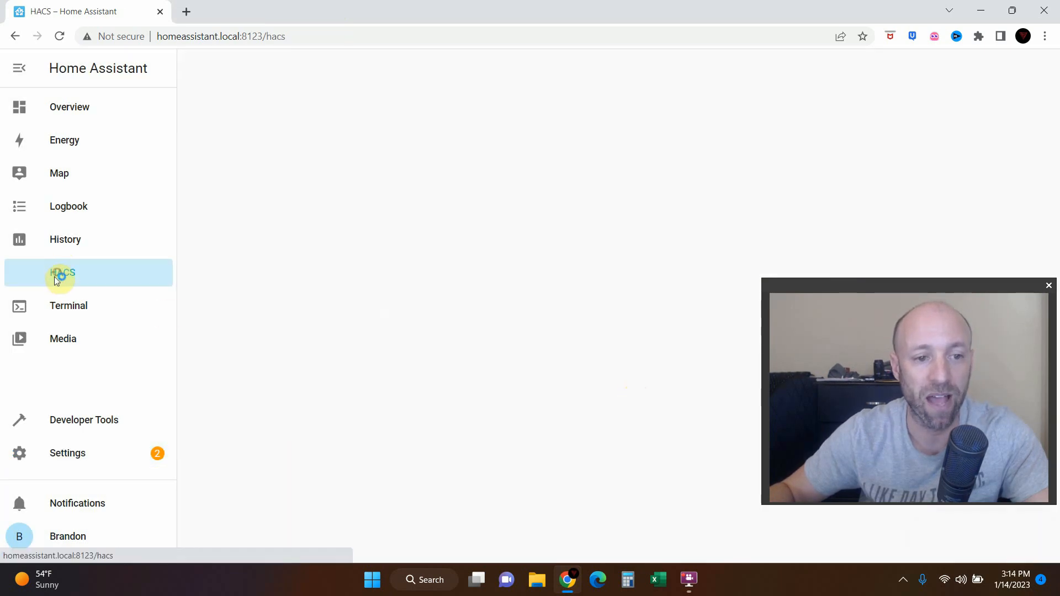
- Load the Home Assistant Community Store page with its Integrations, Frontend, Add-ons and About sections
left_click(62, 273)
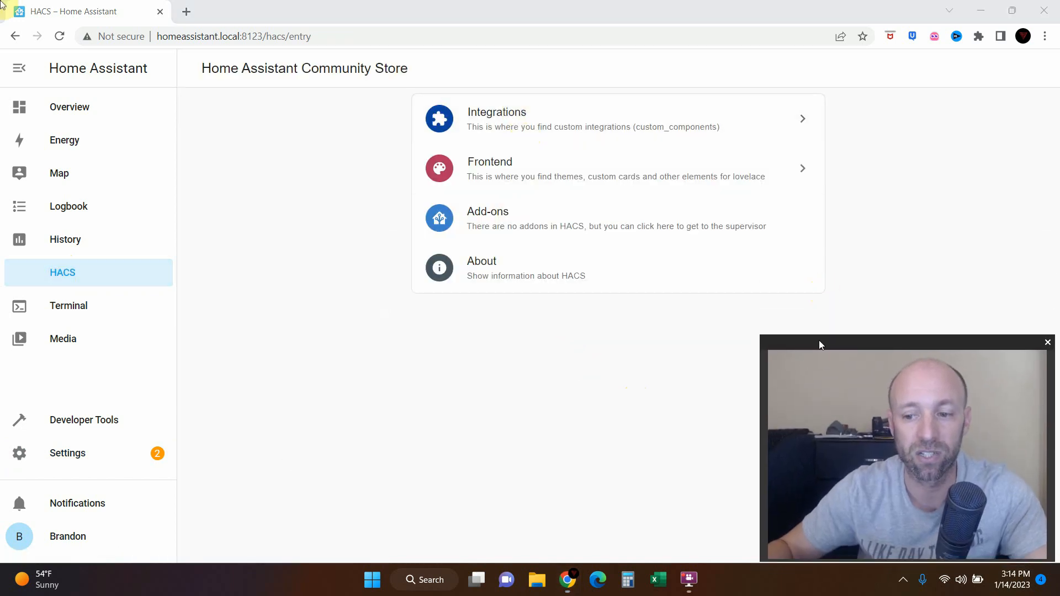
mouse_move(821, 345)
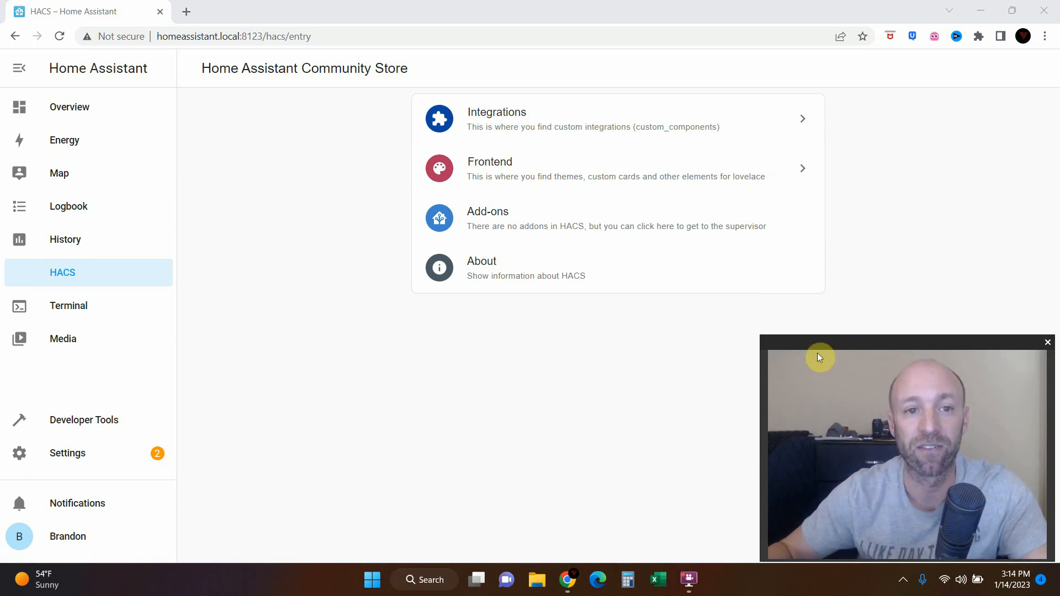
mouse_move(775, 229)
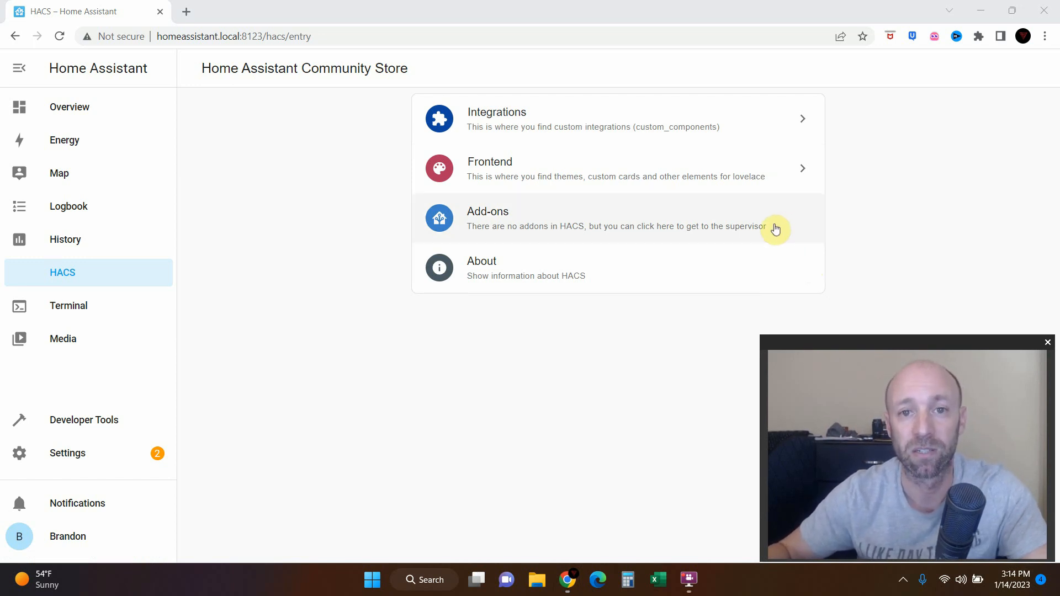